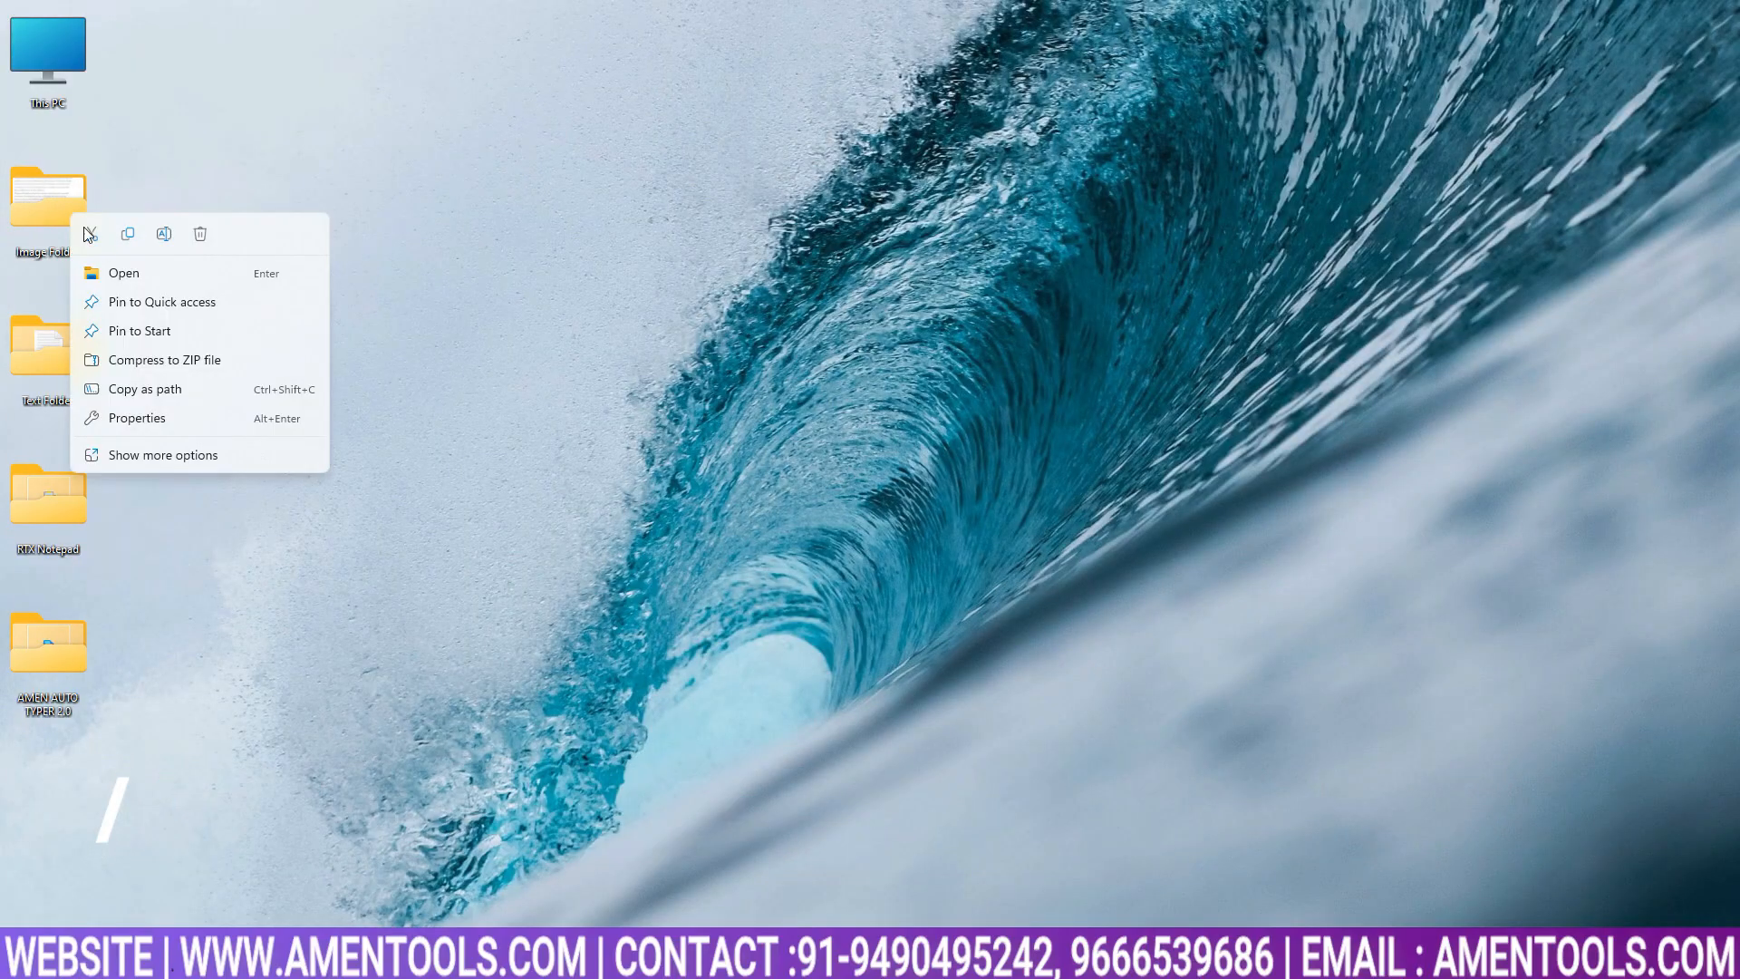
Preview the source 2003.JPEG image and the 2003.txt text file, then close the text.
left_click(124, 273)
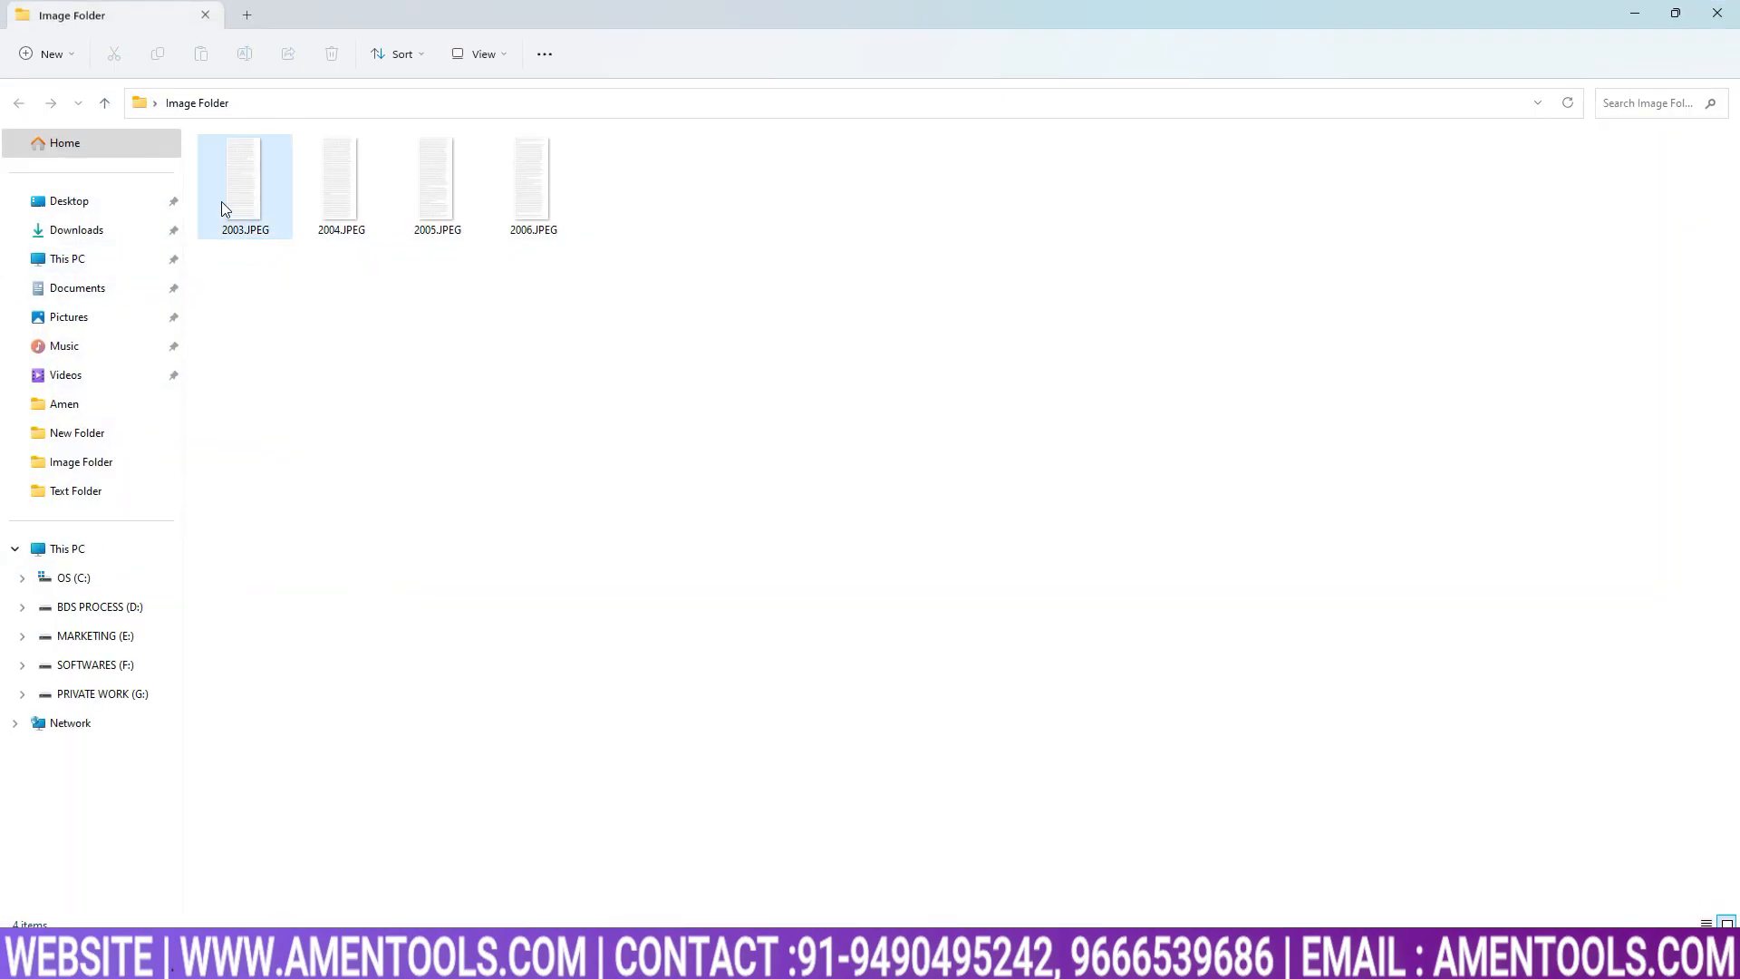
right_click(243, 178)
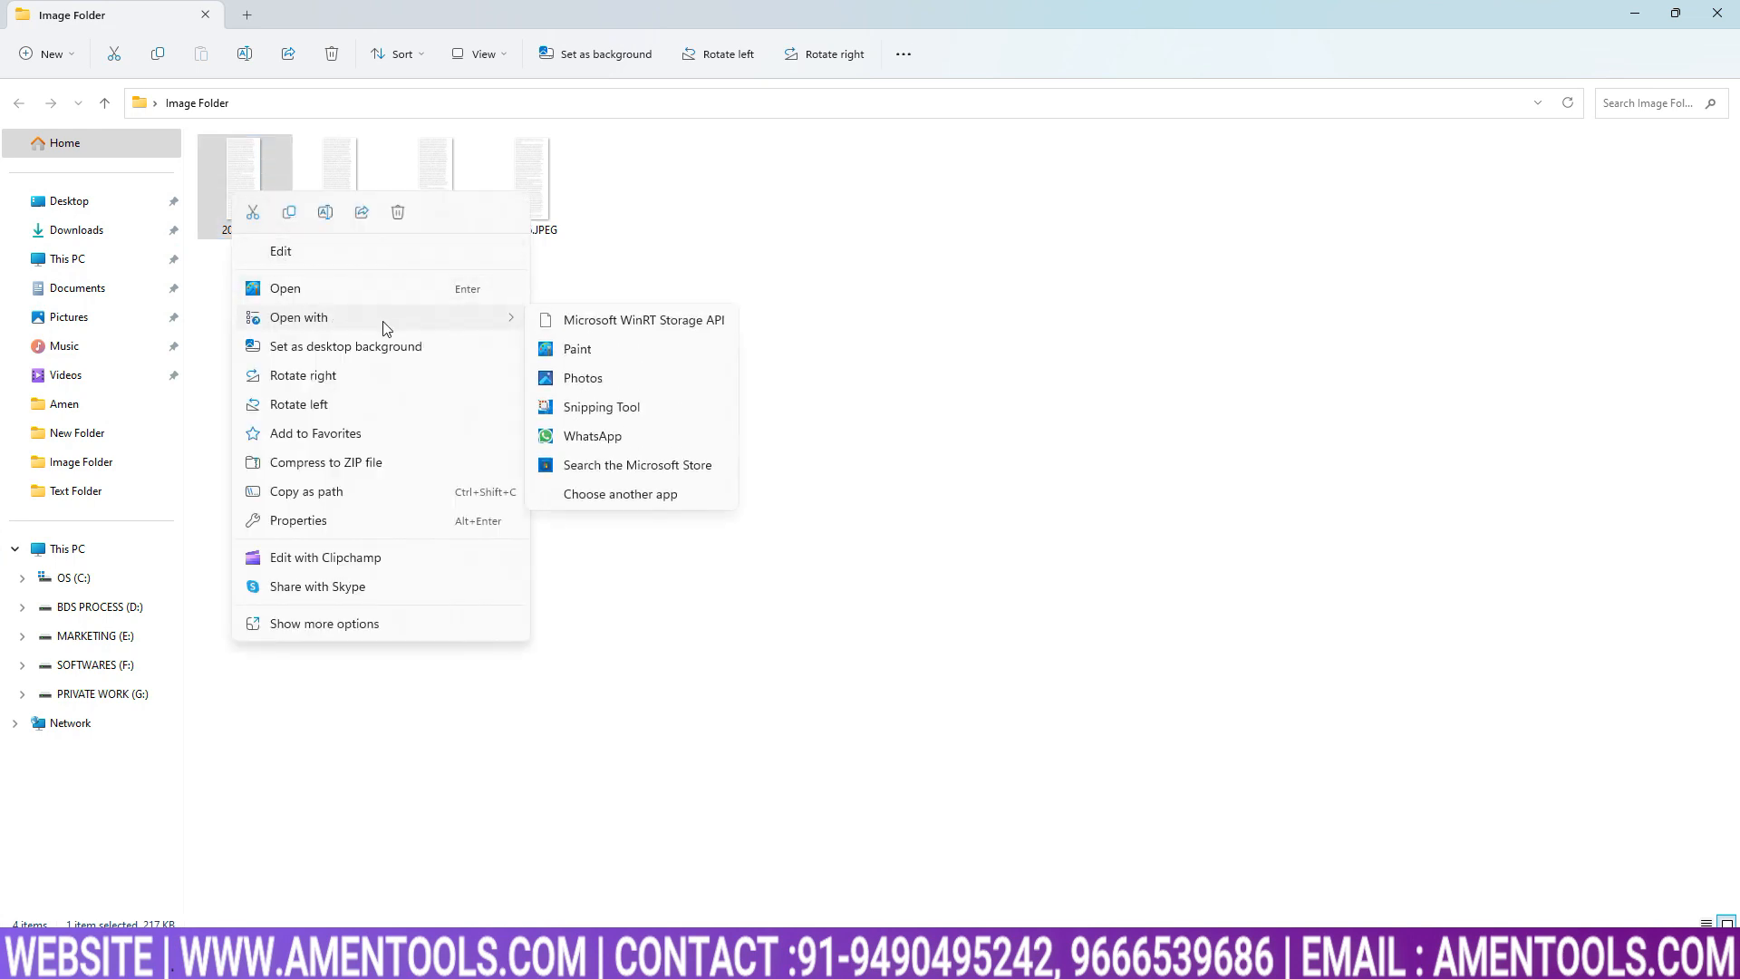
left_click(577, 348)
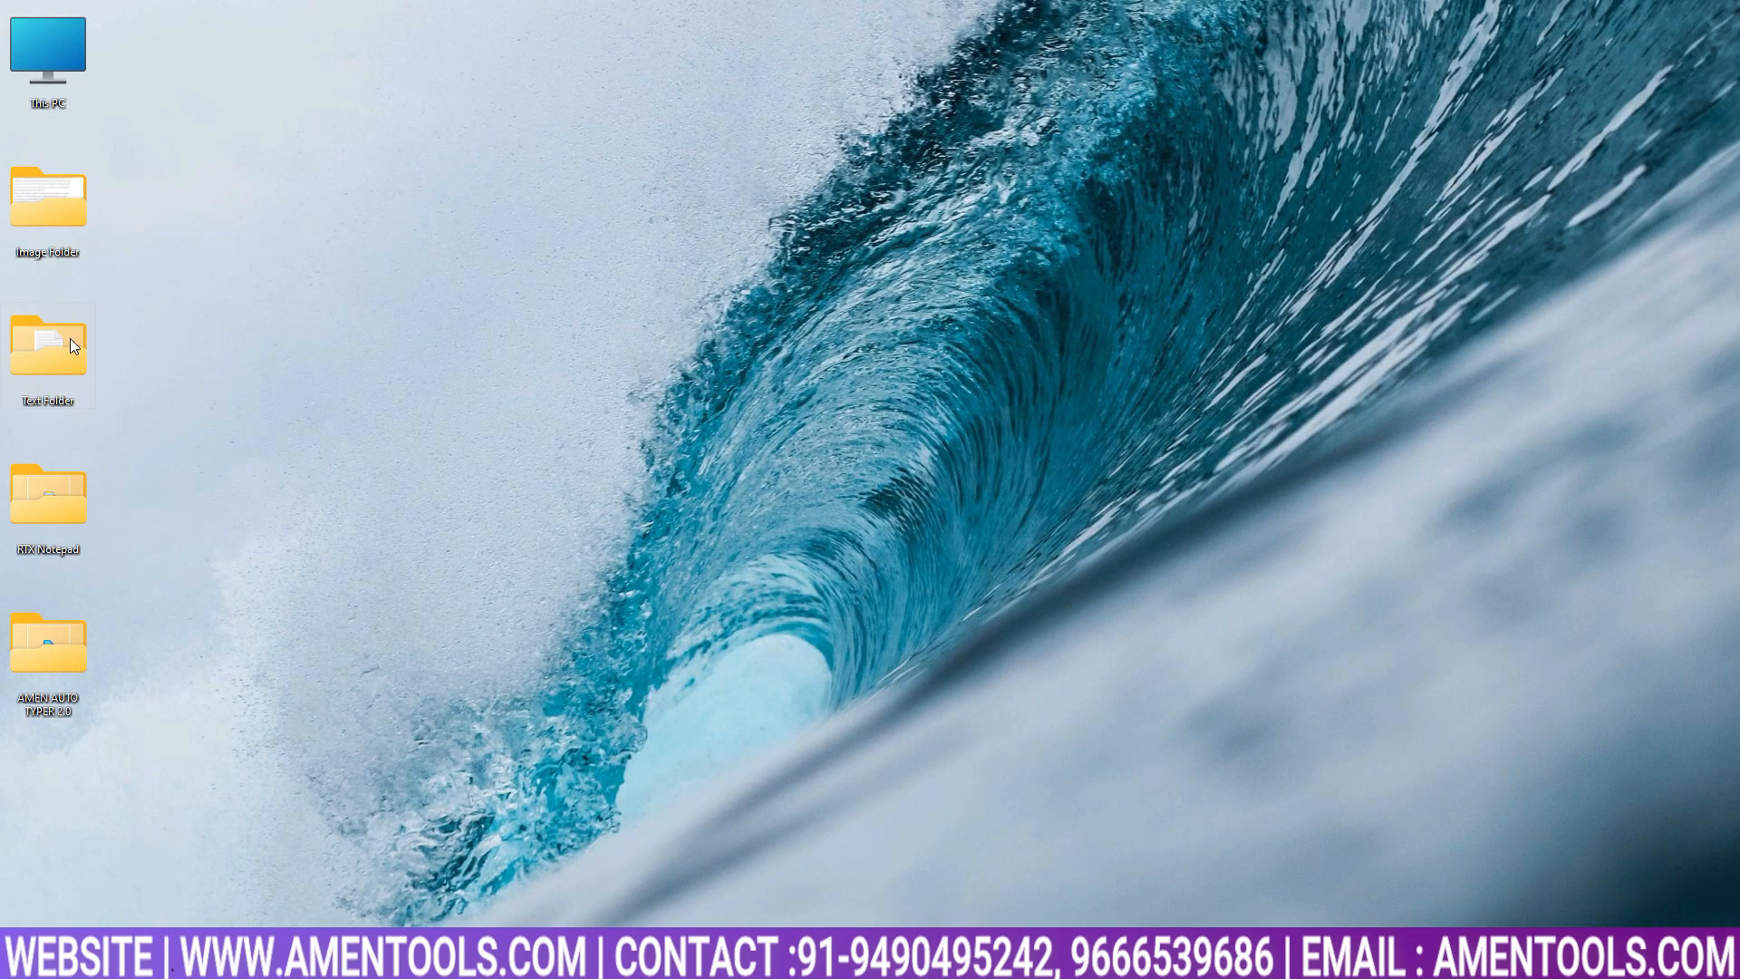
double_click(47, 350)
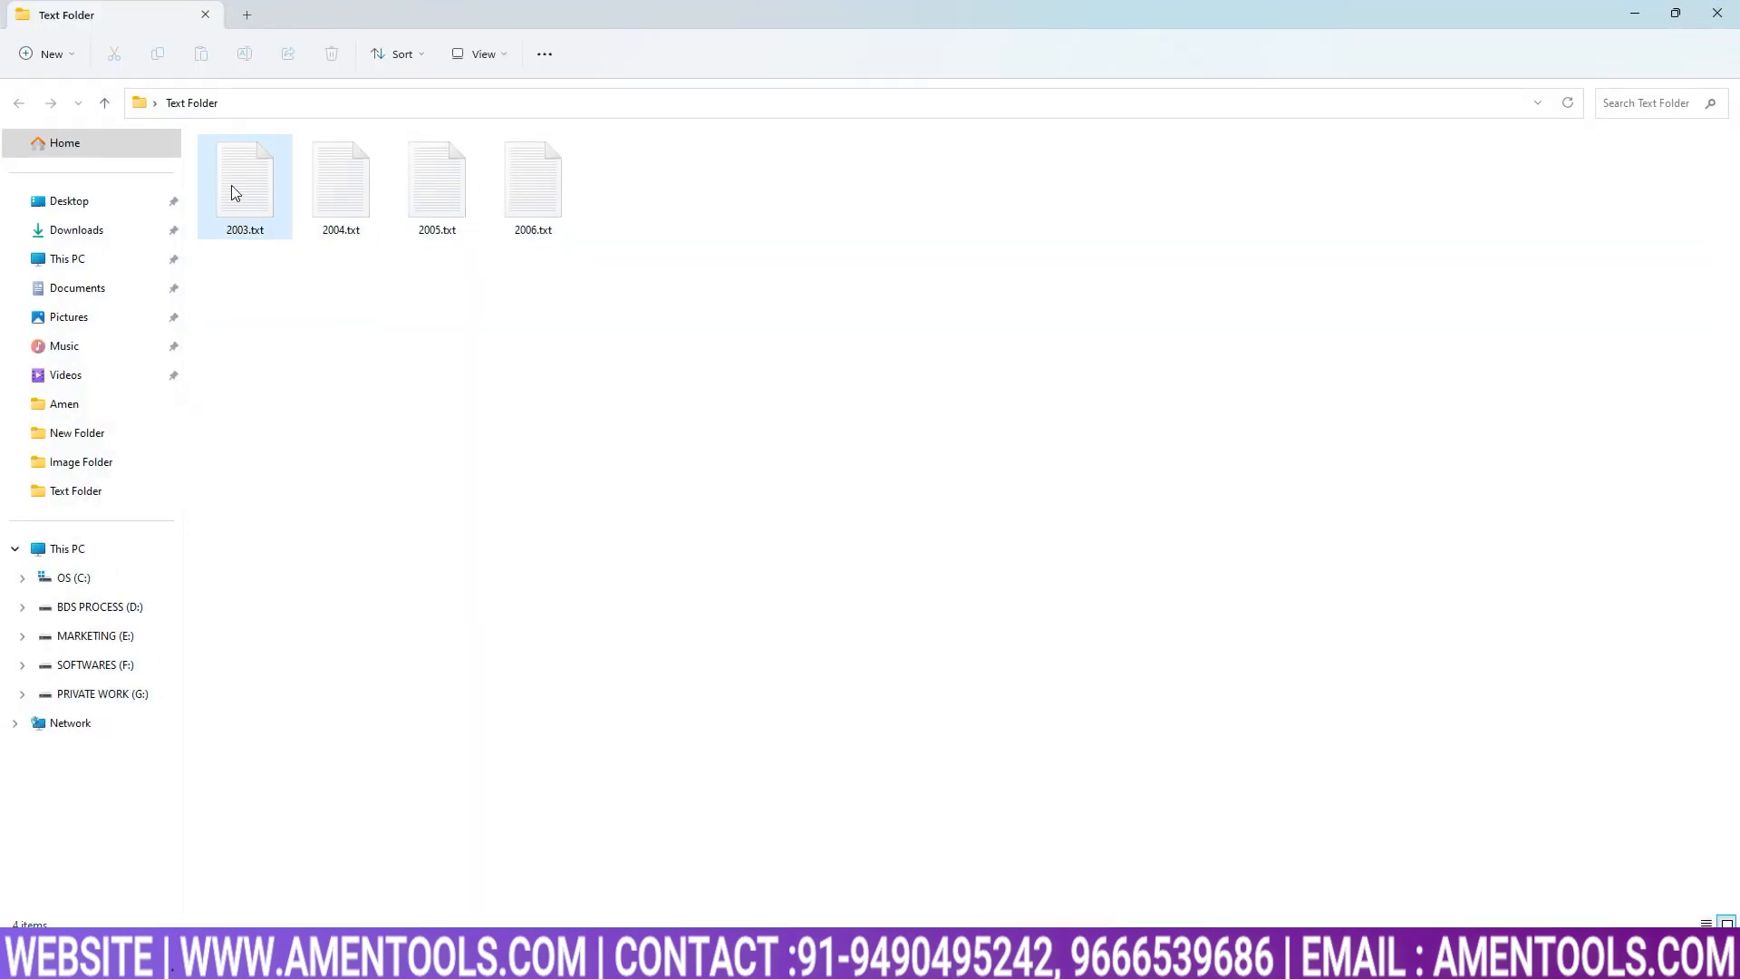
double_click(243, 178)
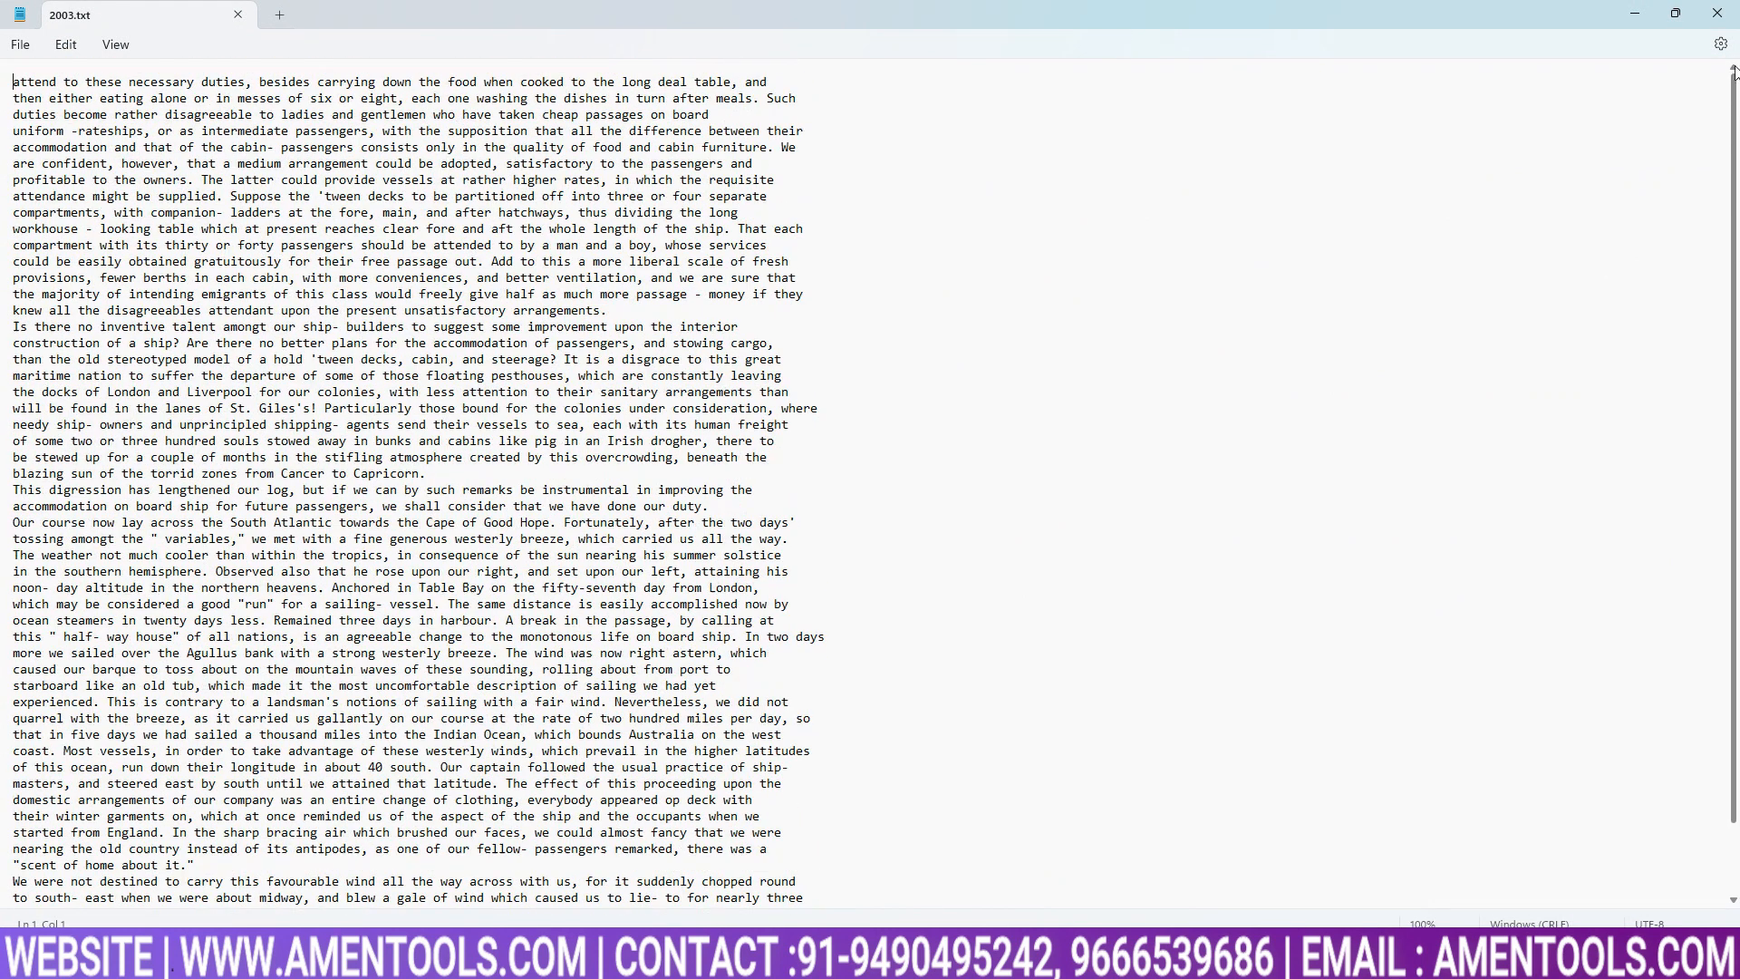
left_click(1713, 13)
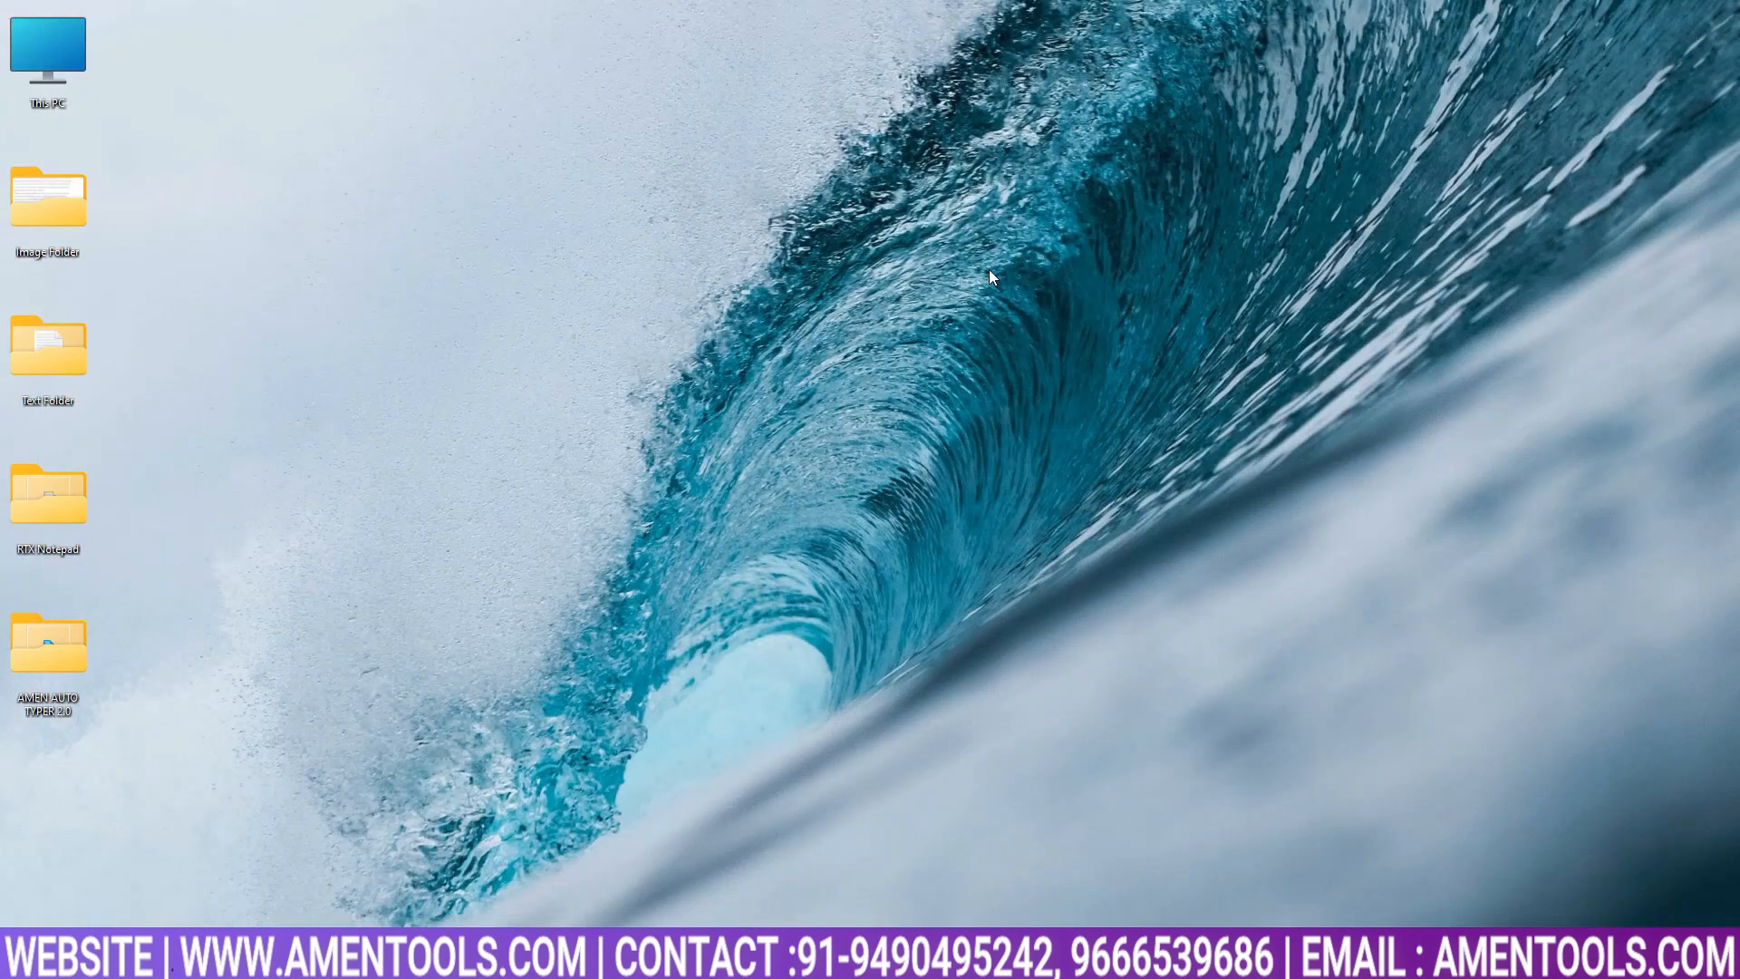
mouse_move(84, 647)
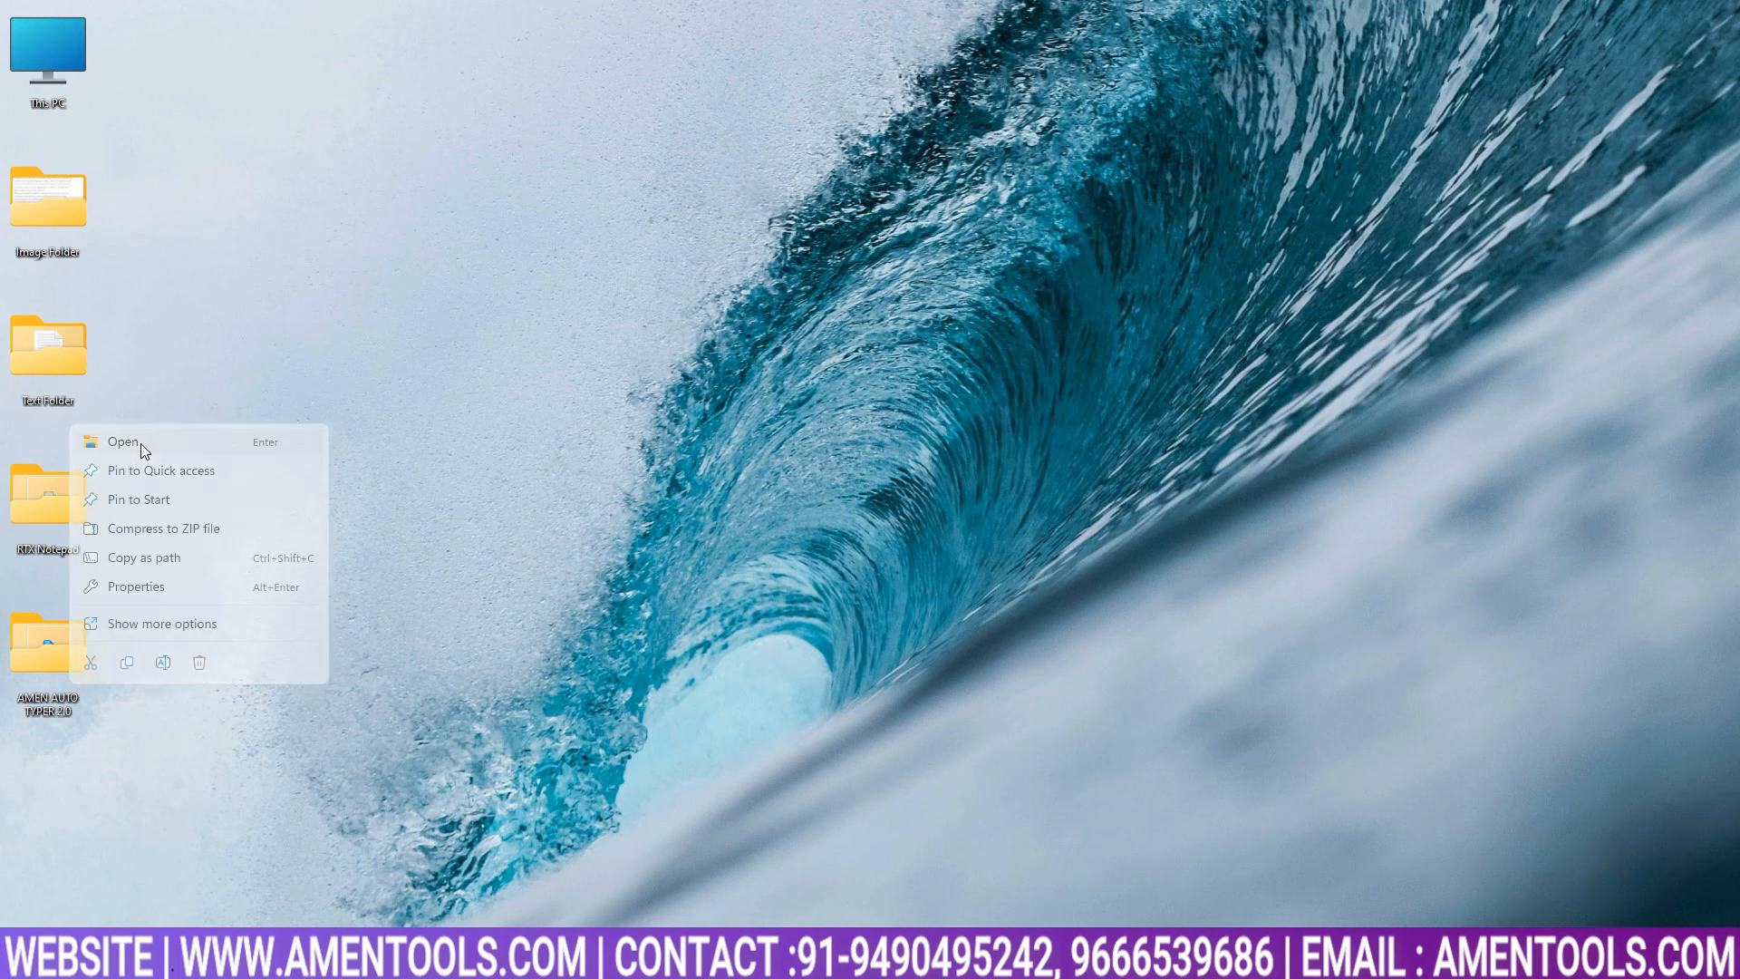
Launch Amen Auto Typer 2.0 from its folder on the Desktop.
left_click(122, 440)
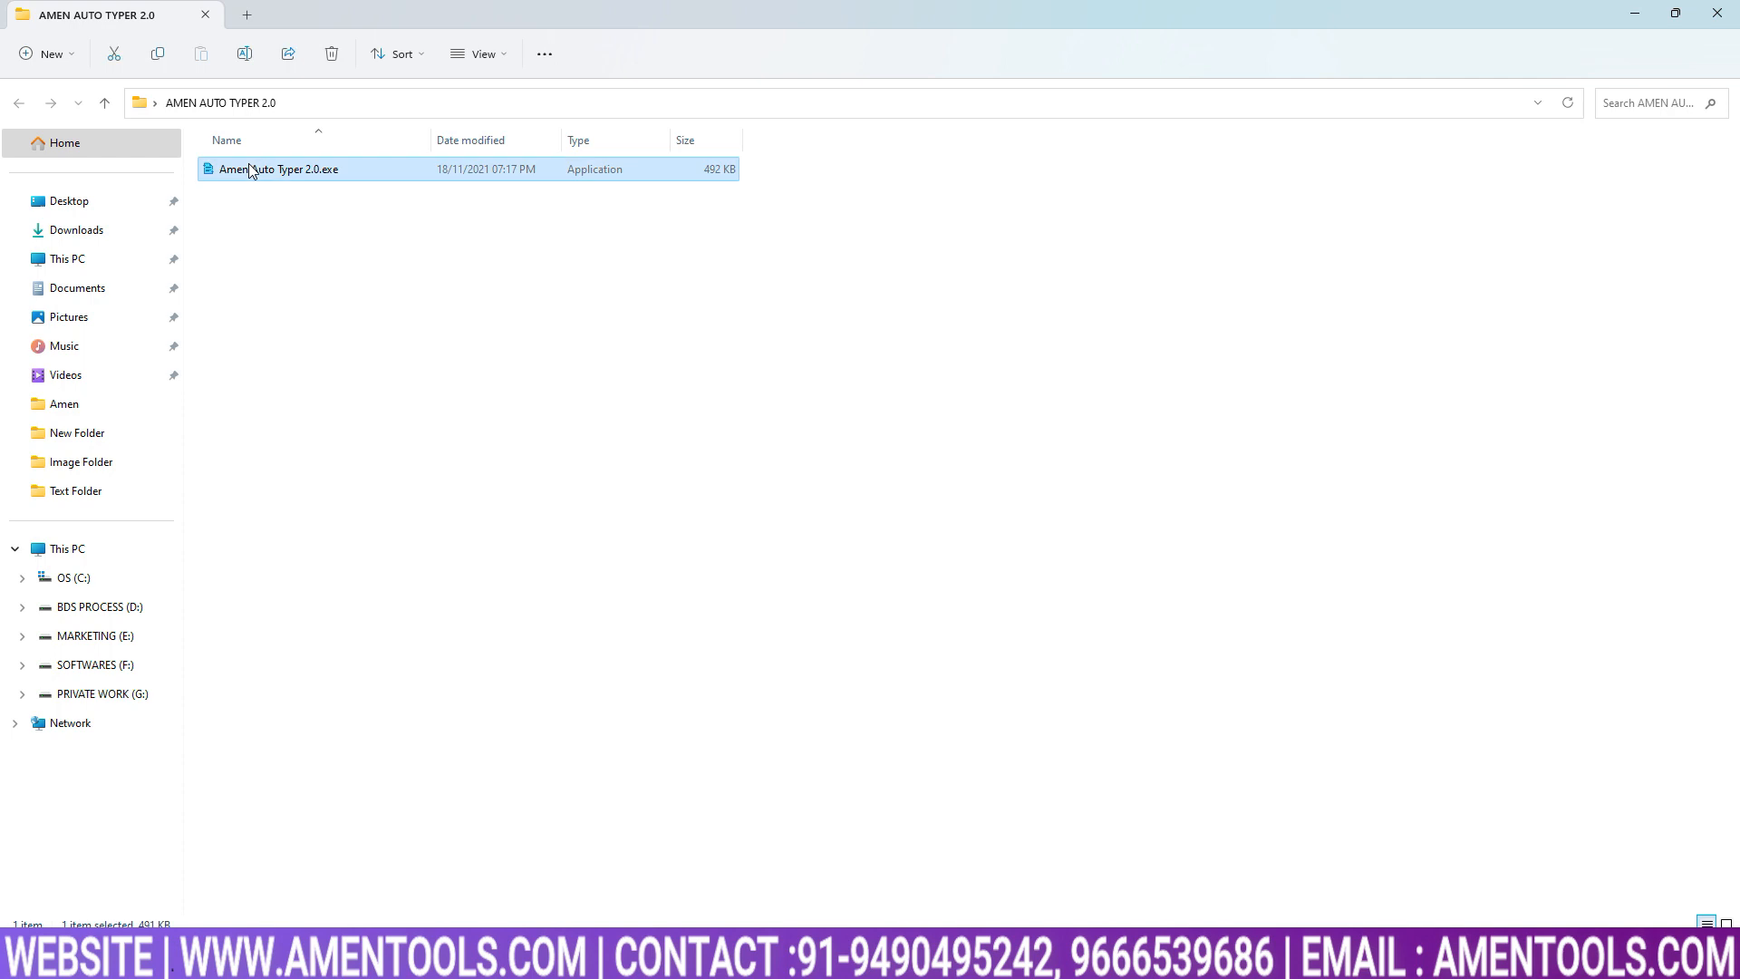
double_click(277, 169)
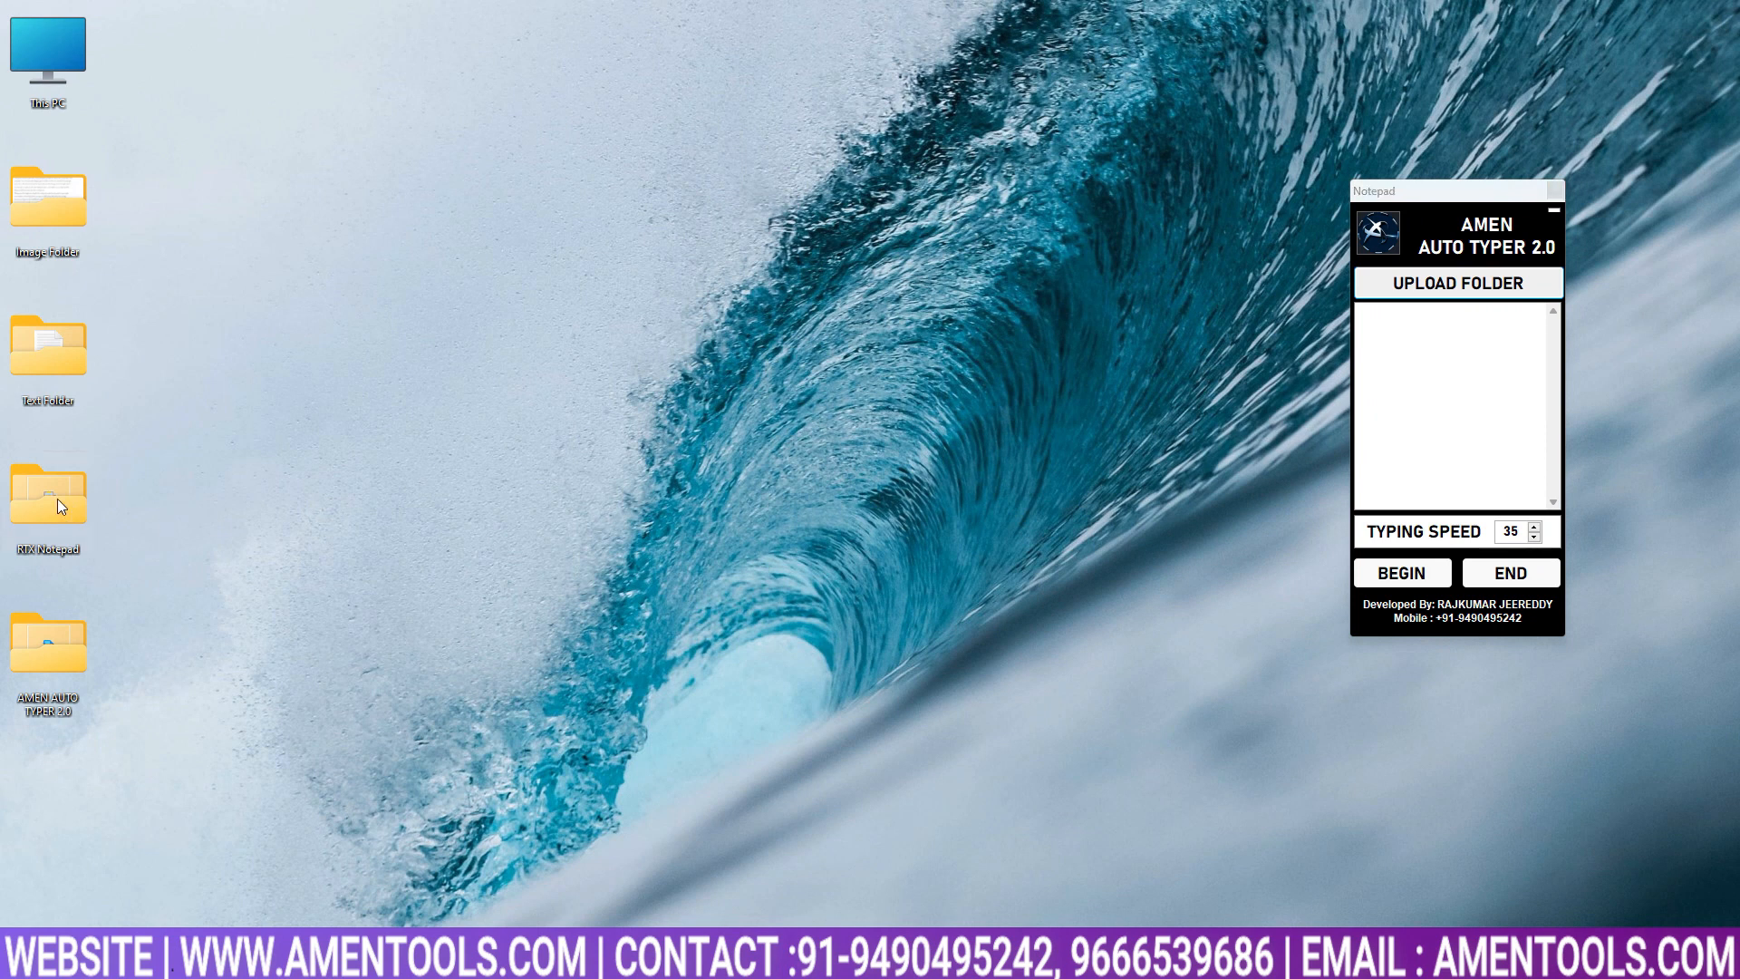
Start Notepad RTX++ via StartTXT.exe and maximize its blank window.
double_click(47, 497)
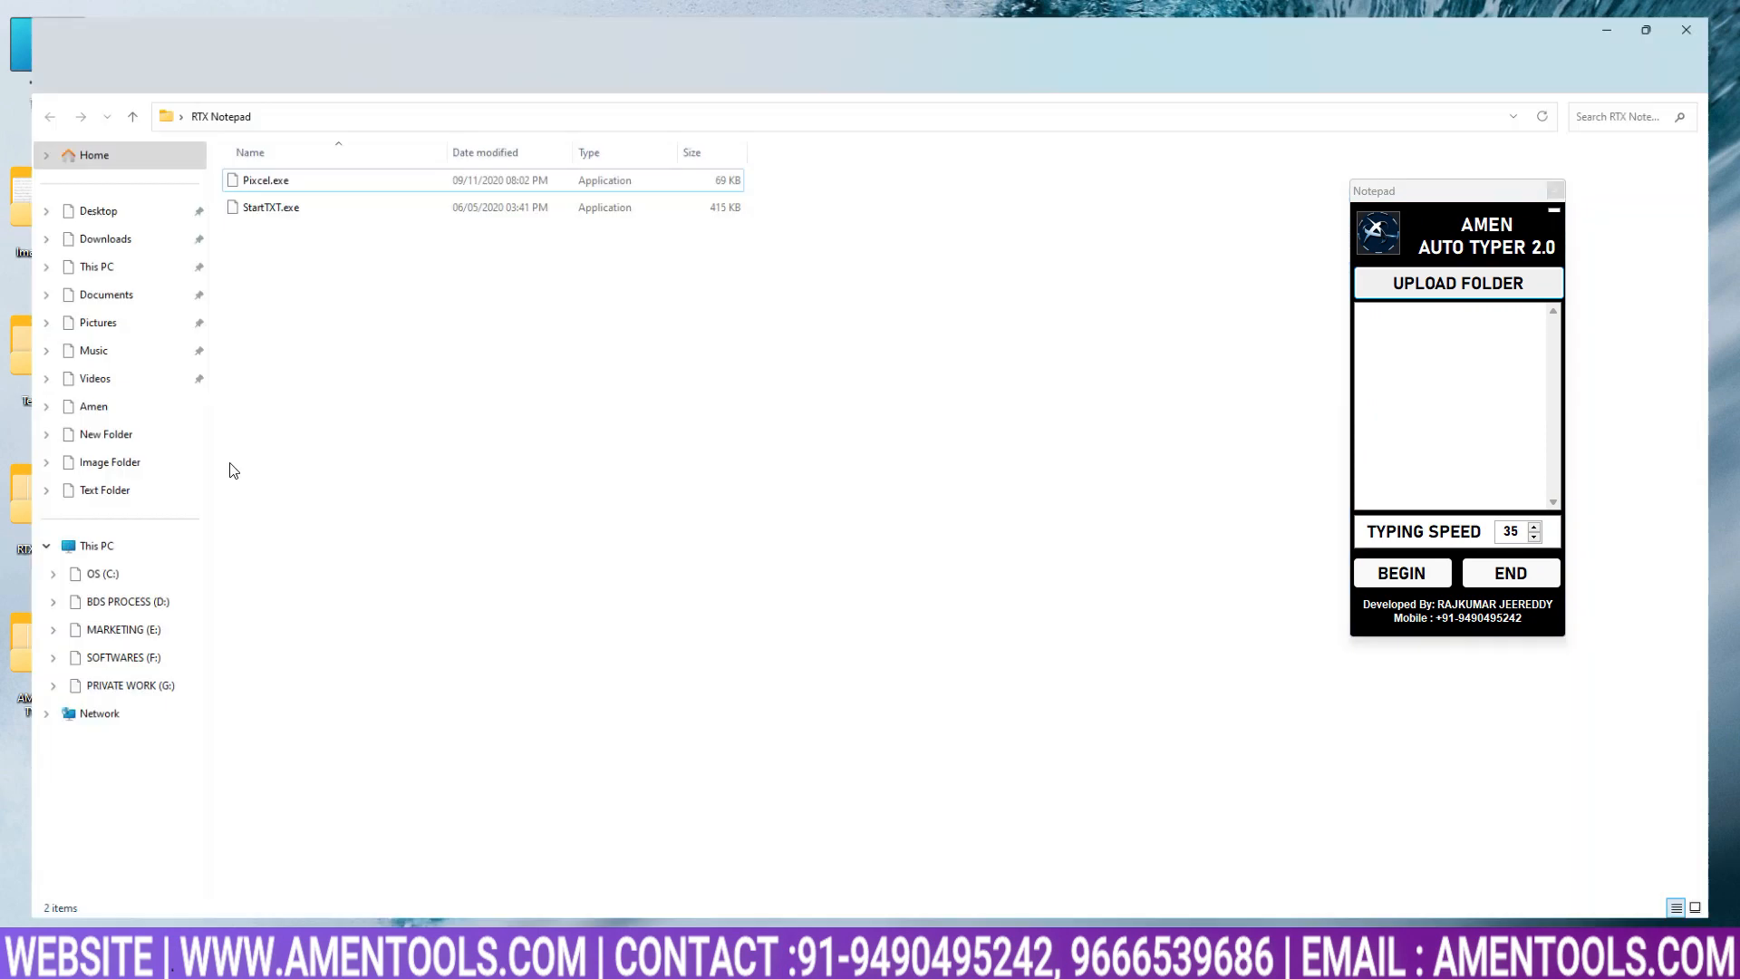
left_click(270, 207)
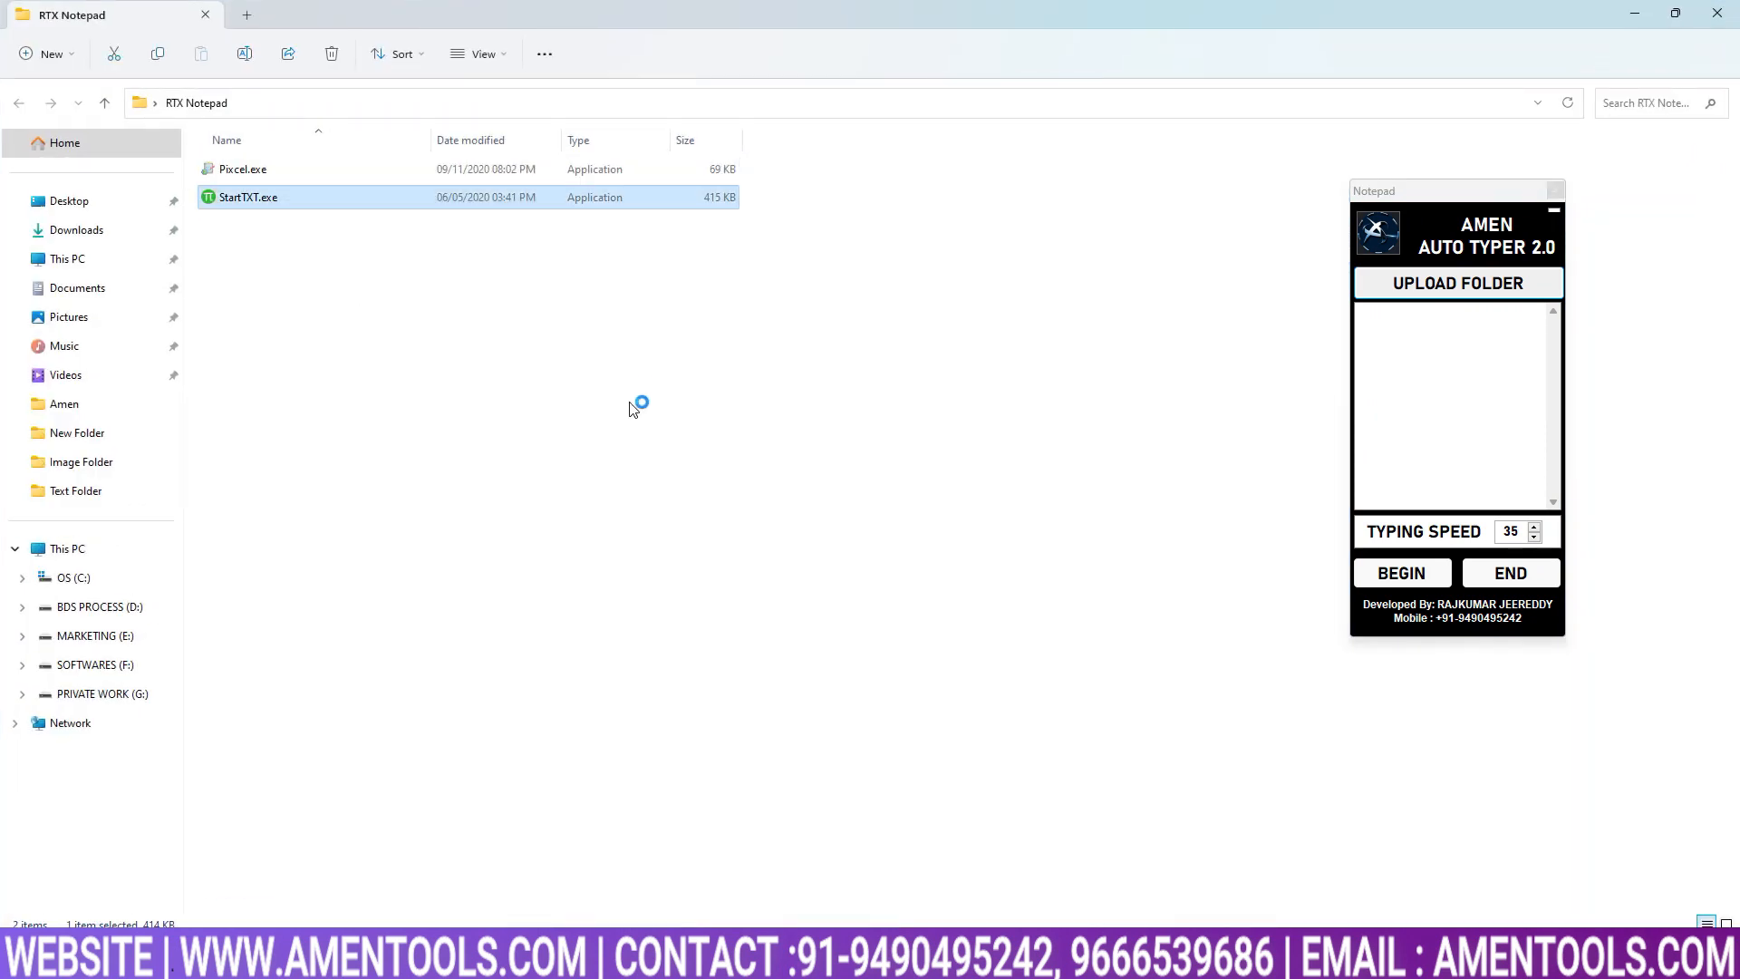
mouse_move(798, 417)
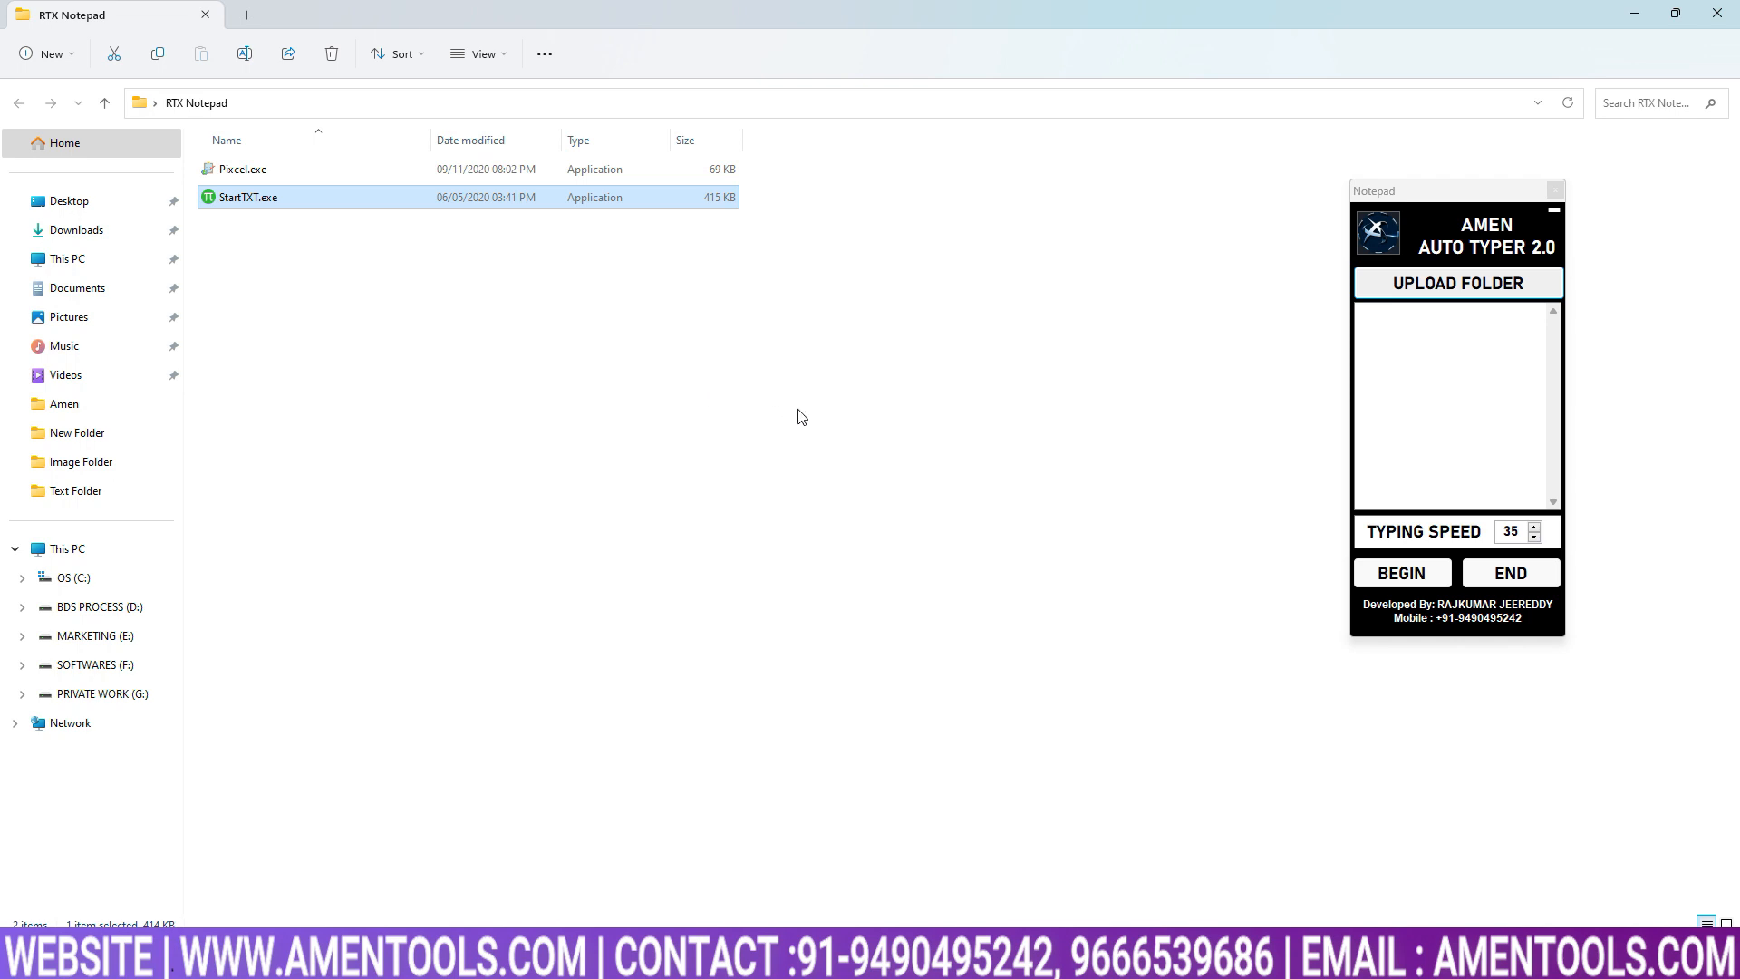
double_click(246, 195)
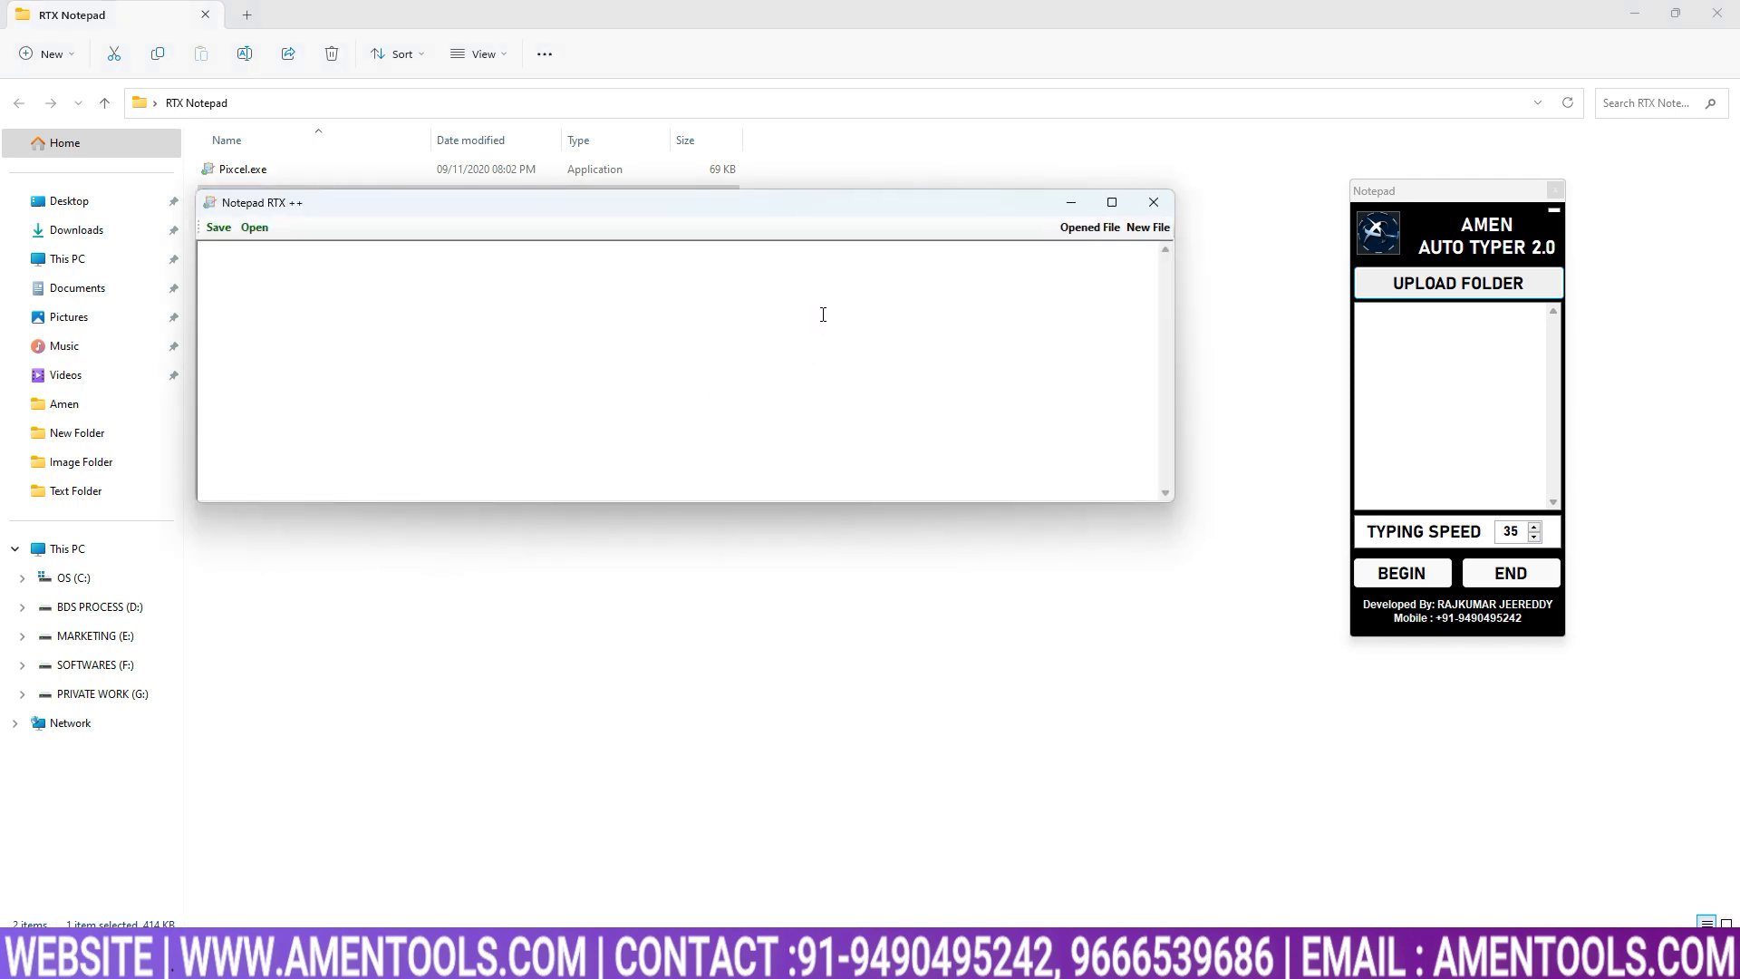
left_click(1109, 202)
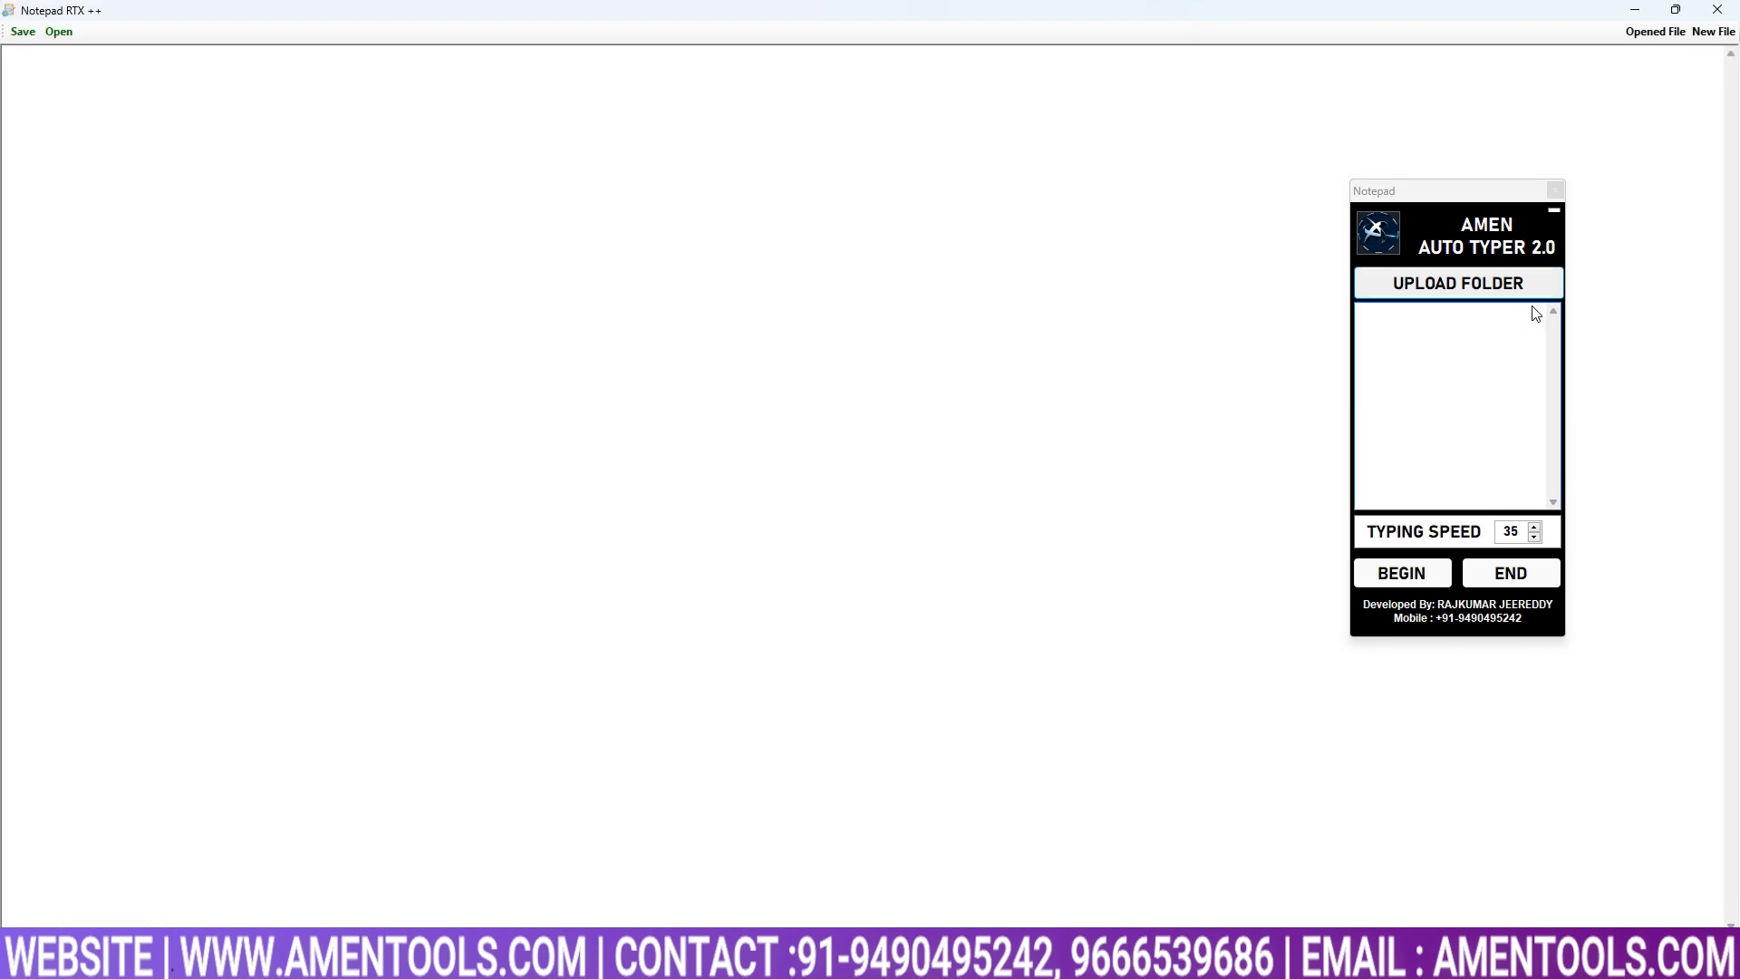
Load the Desktop Text Folder into the auto typer and select the 2003 entry.
left_click(1456, 283)
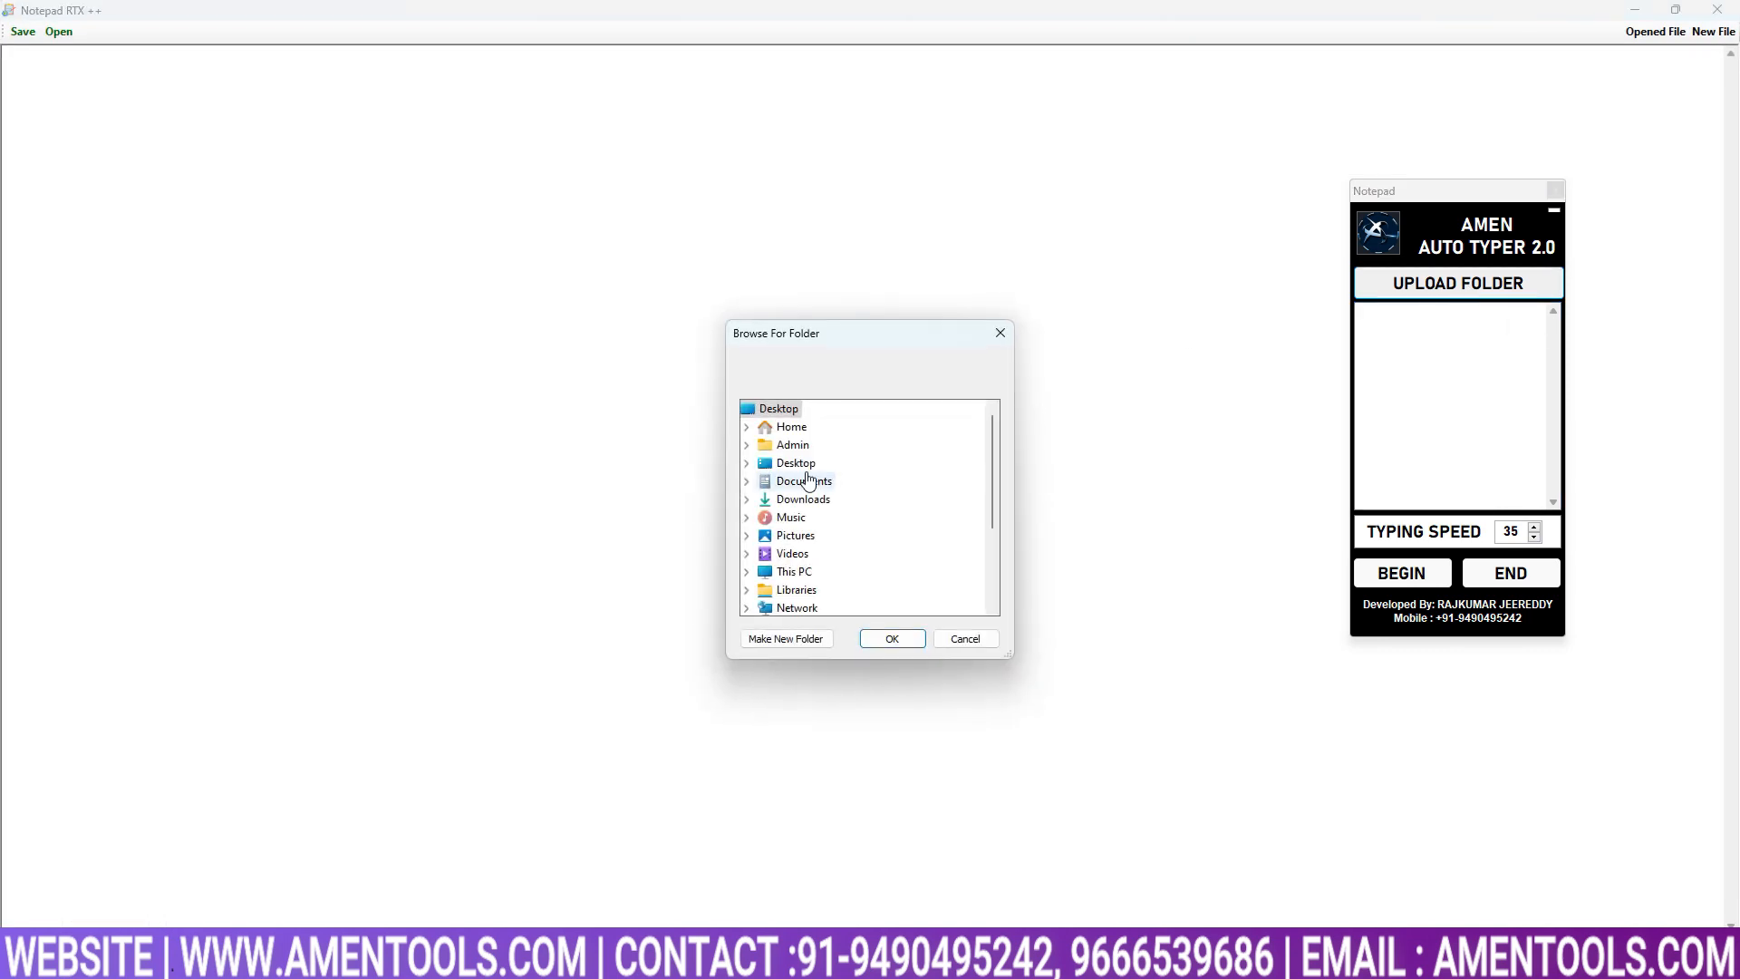
left_click(746, 462)
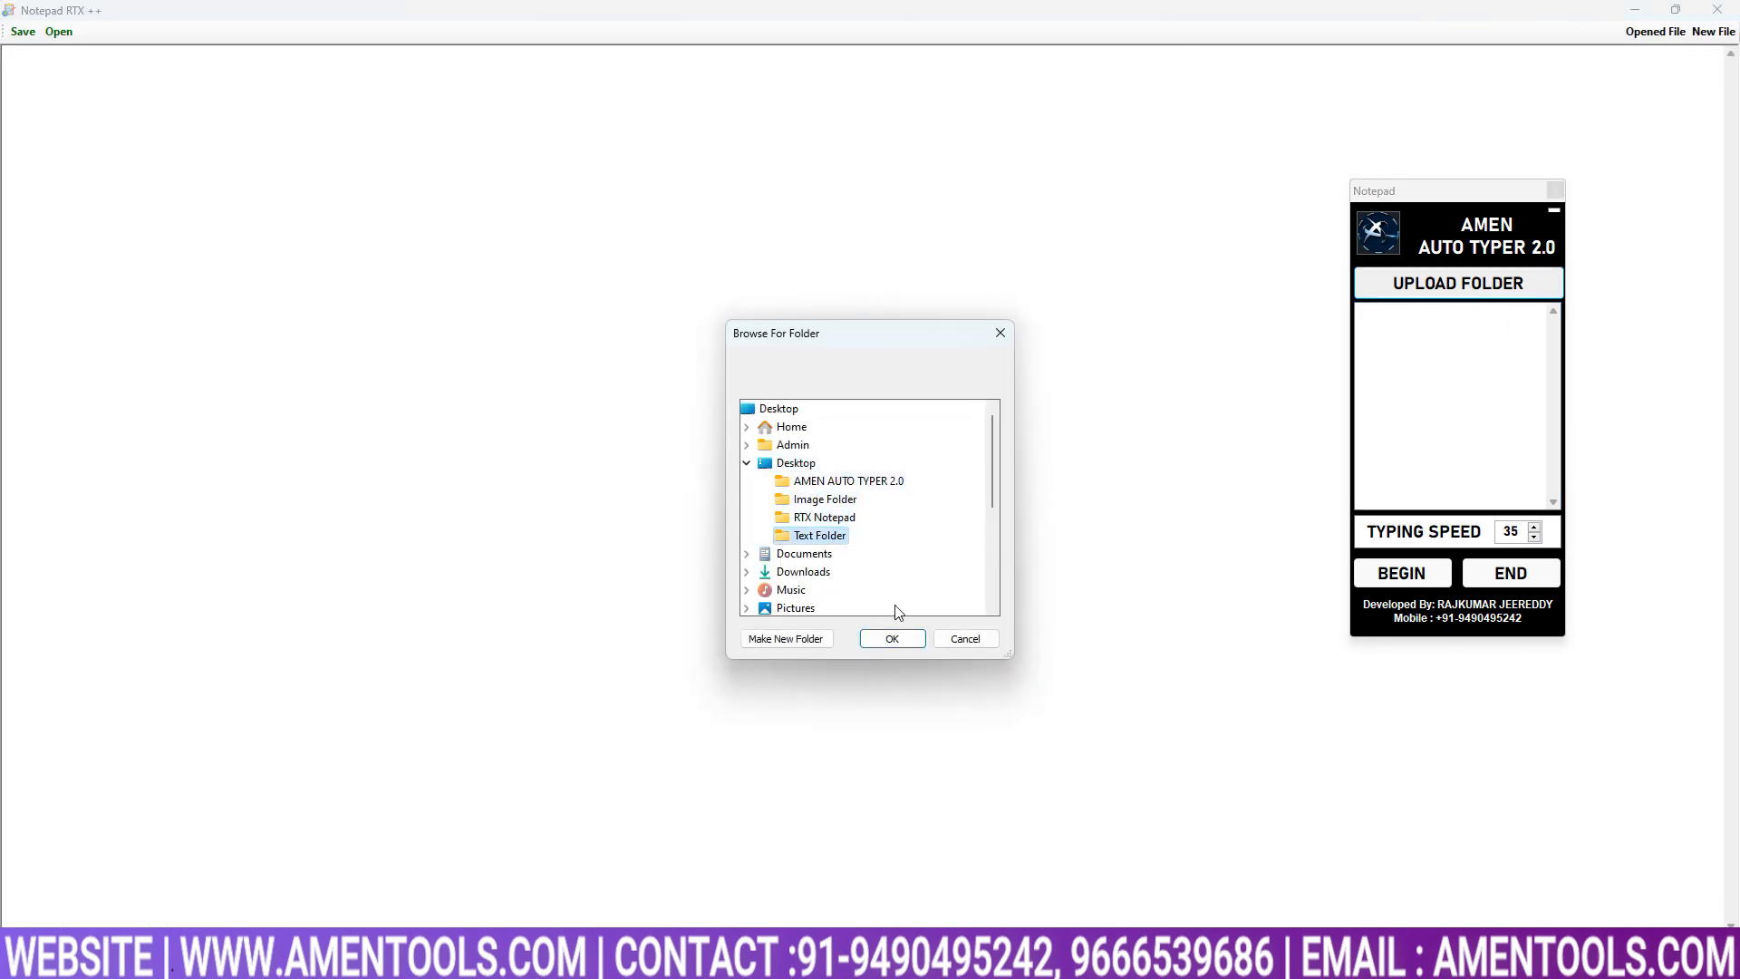
left_click(892, 638)
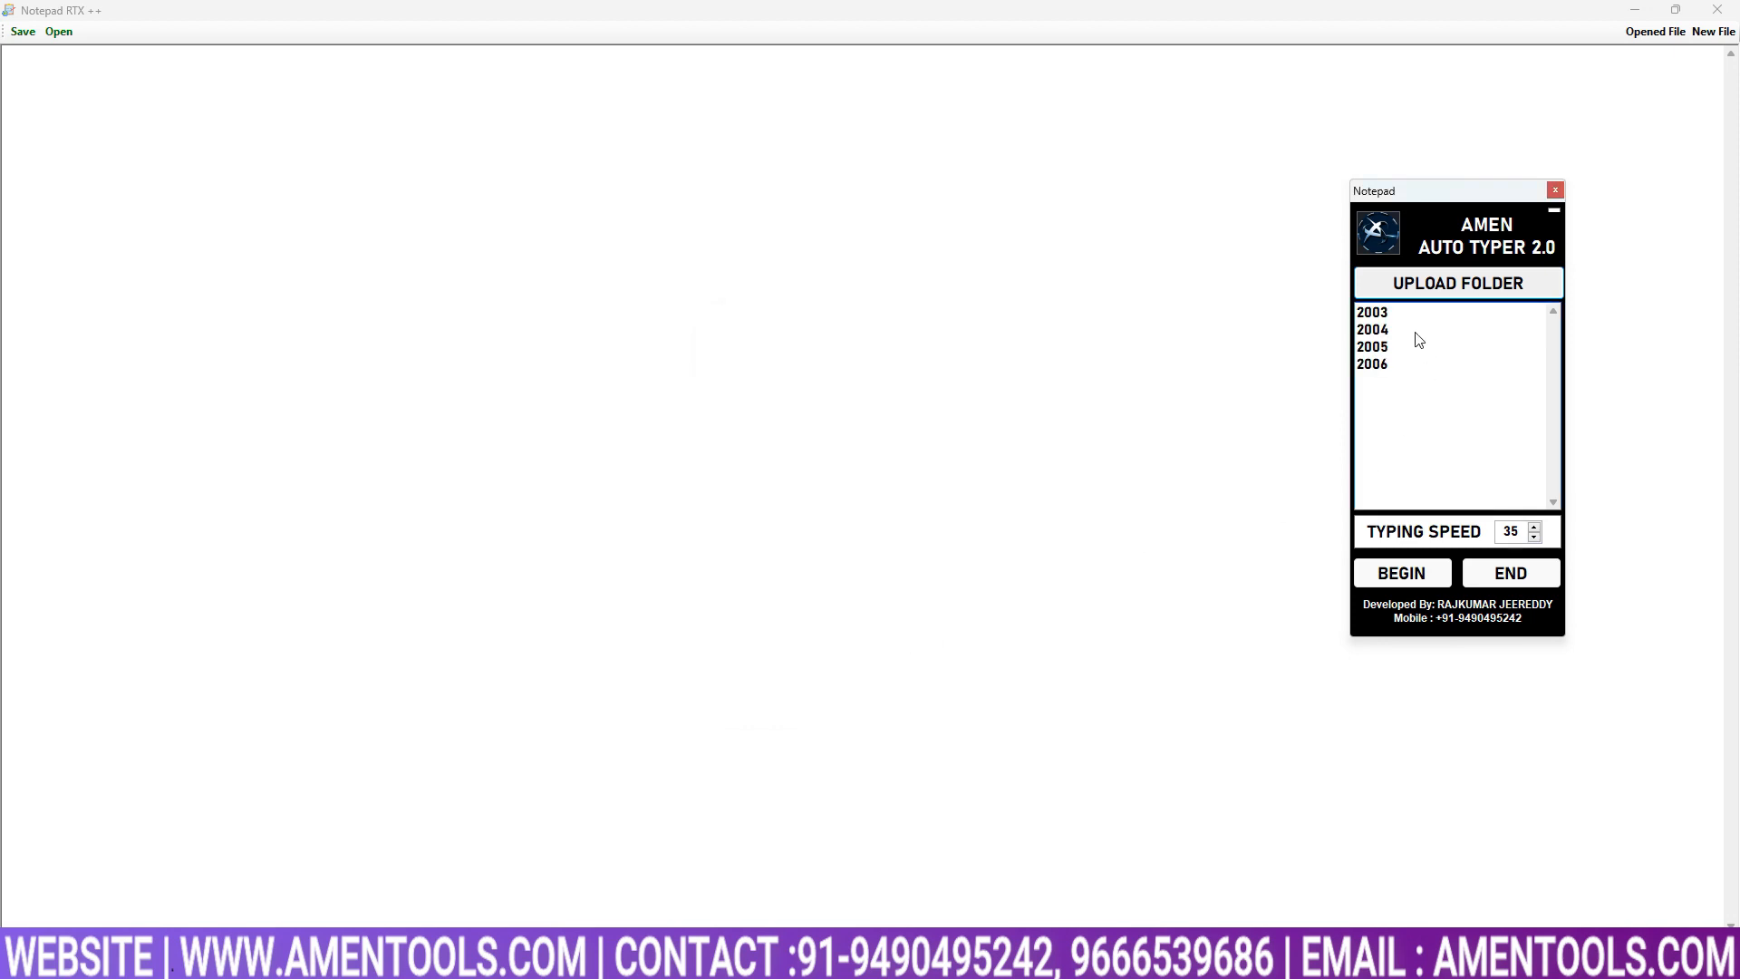
left_click(1373, 312)
type("80")
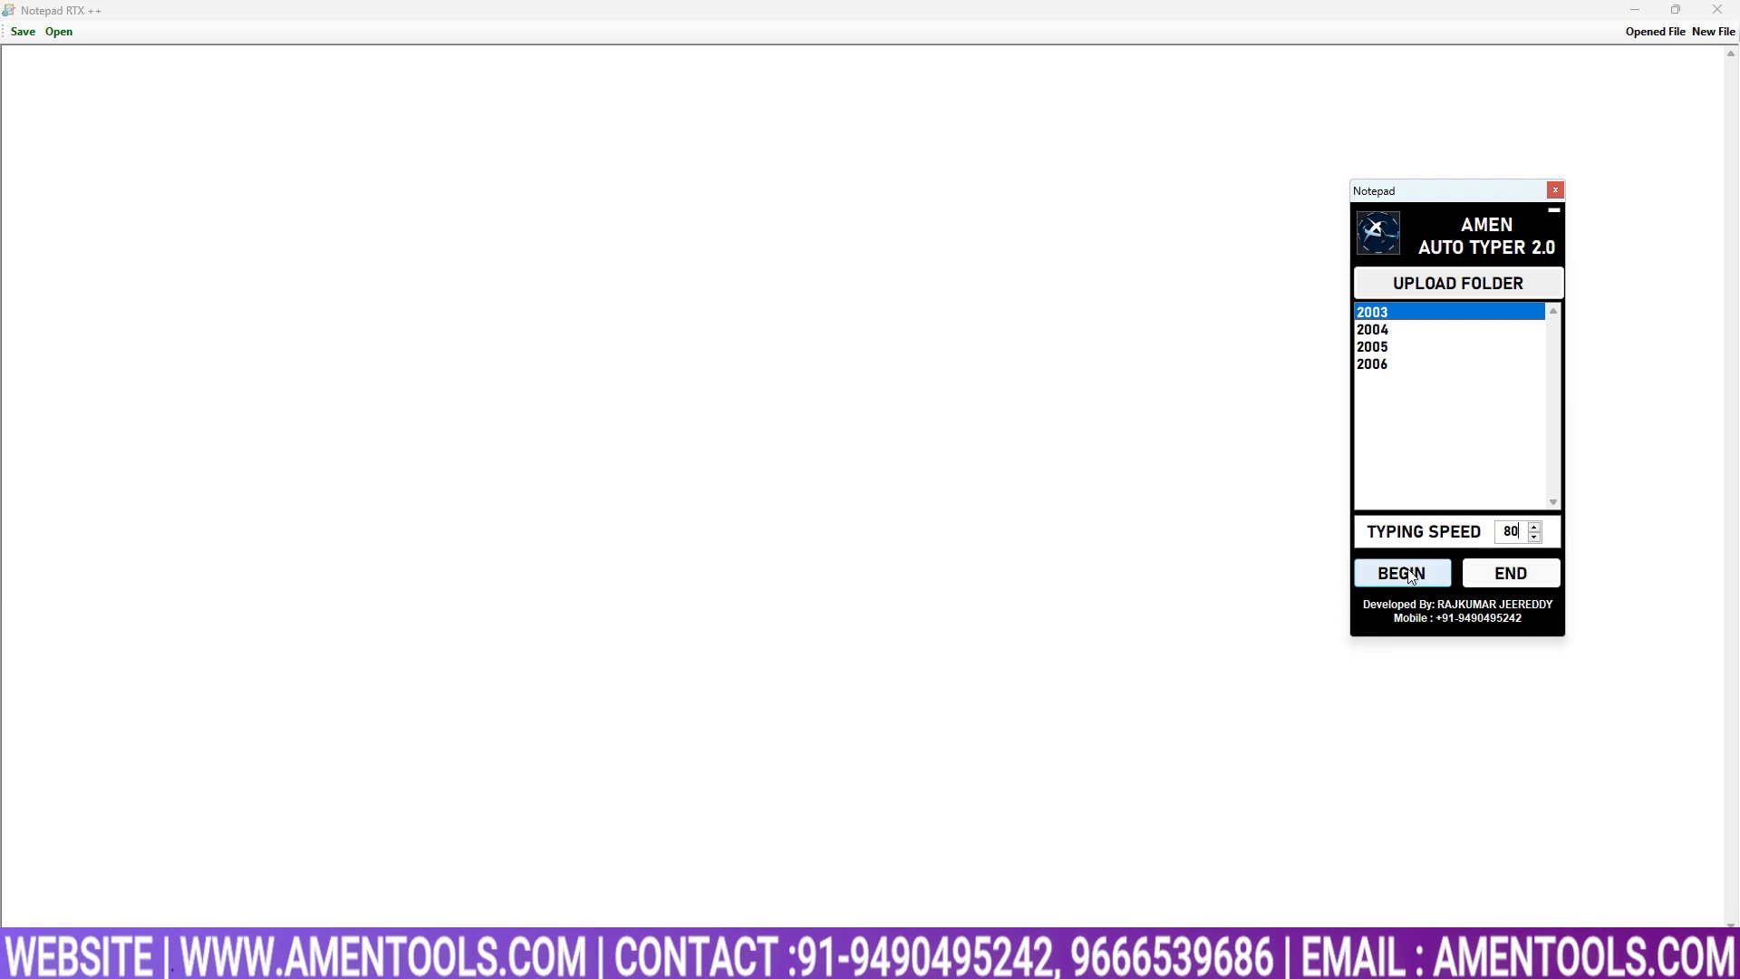
Begin auto-typing with focus in the Notepad page and let the 2003 text fill it.
left_click(1401, 573)
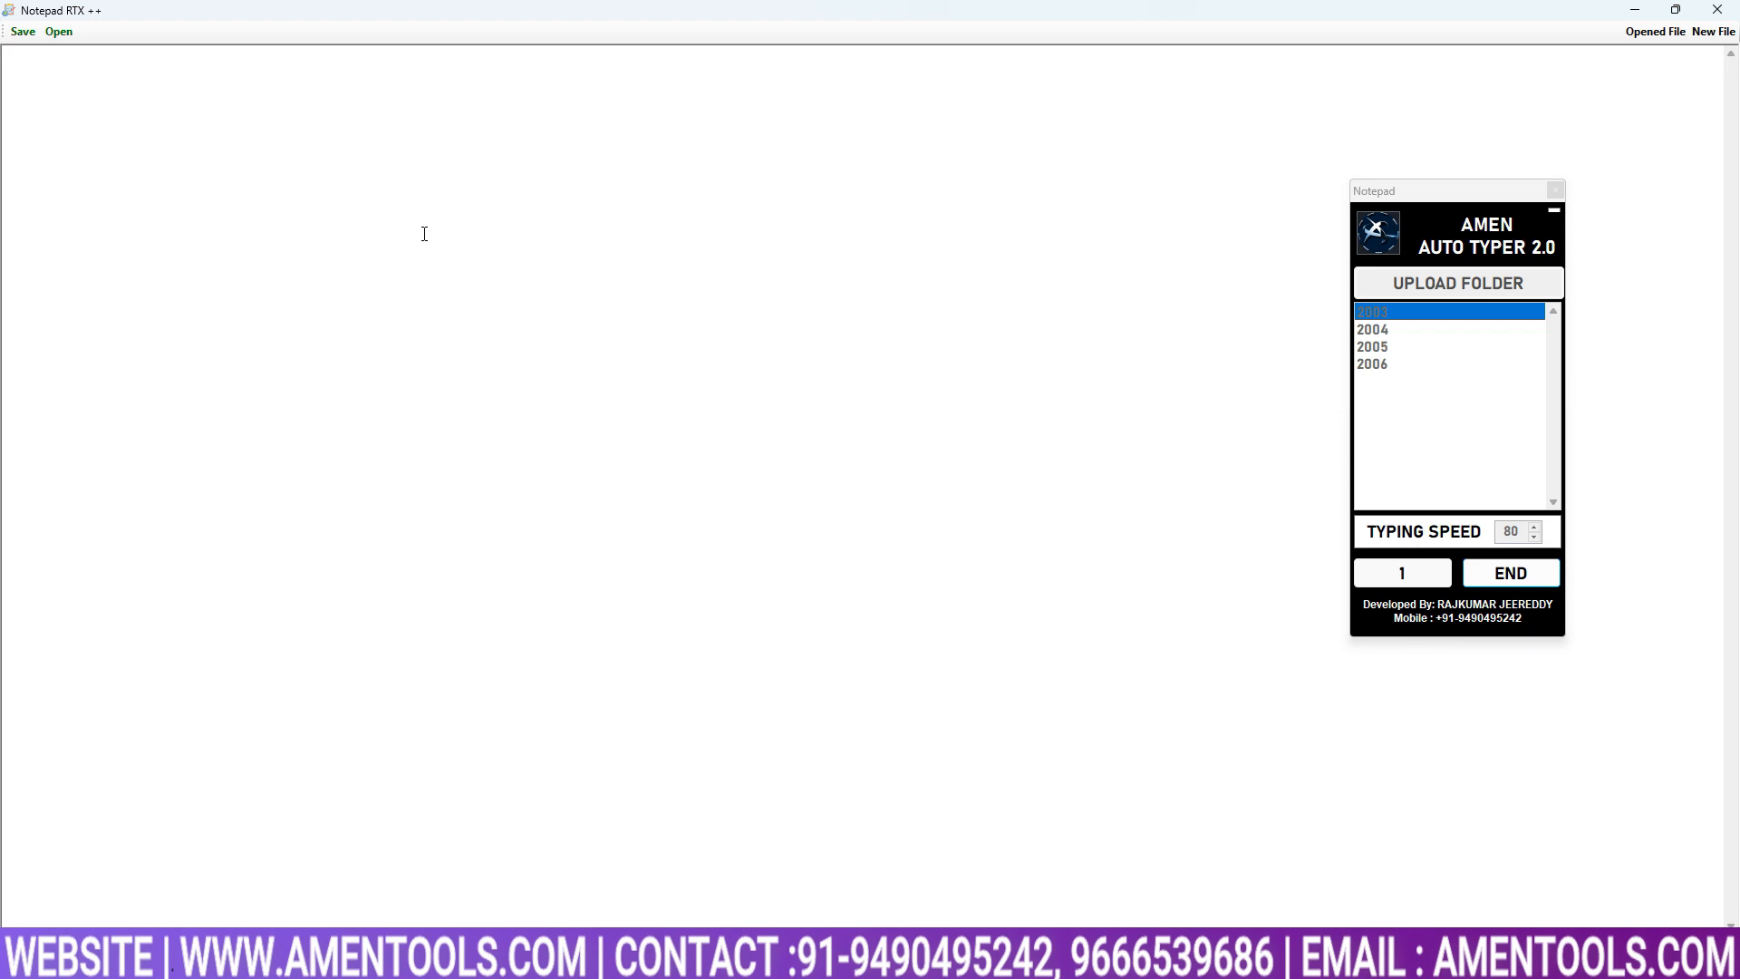
left_click(1401, 573)
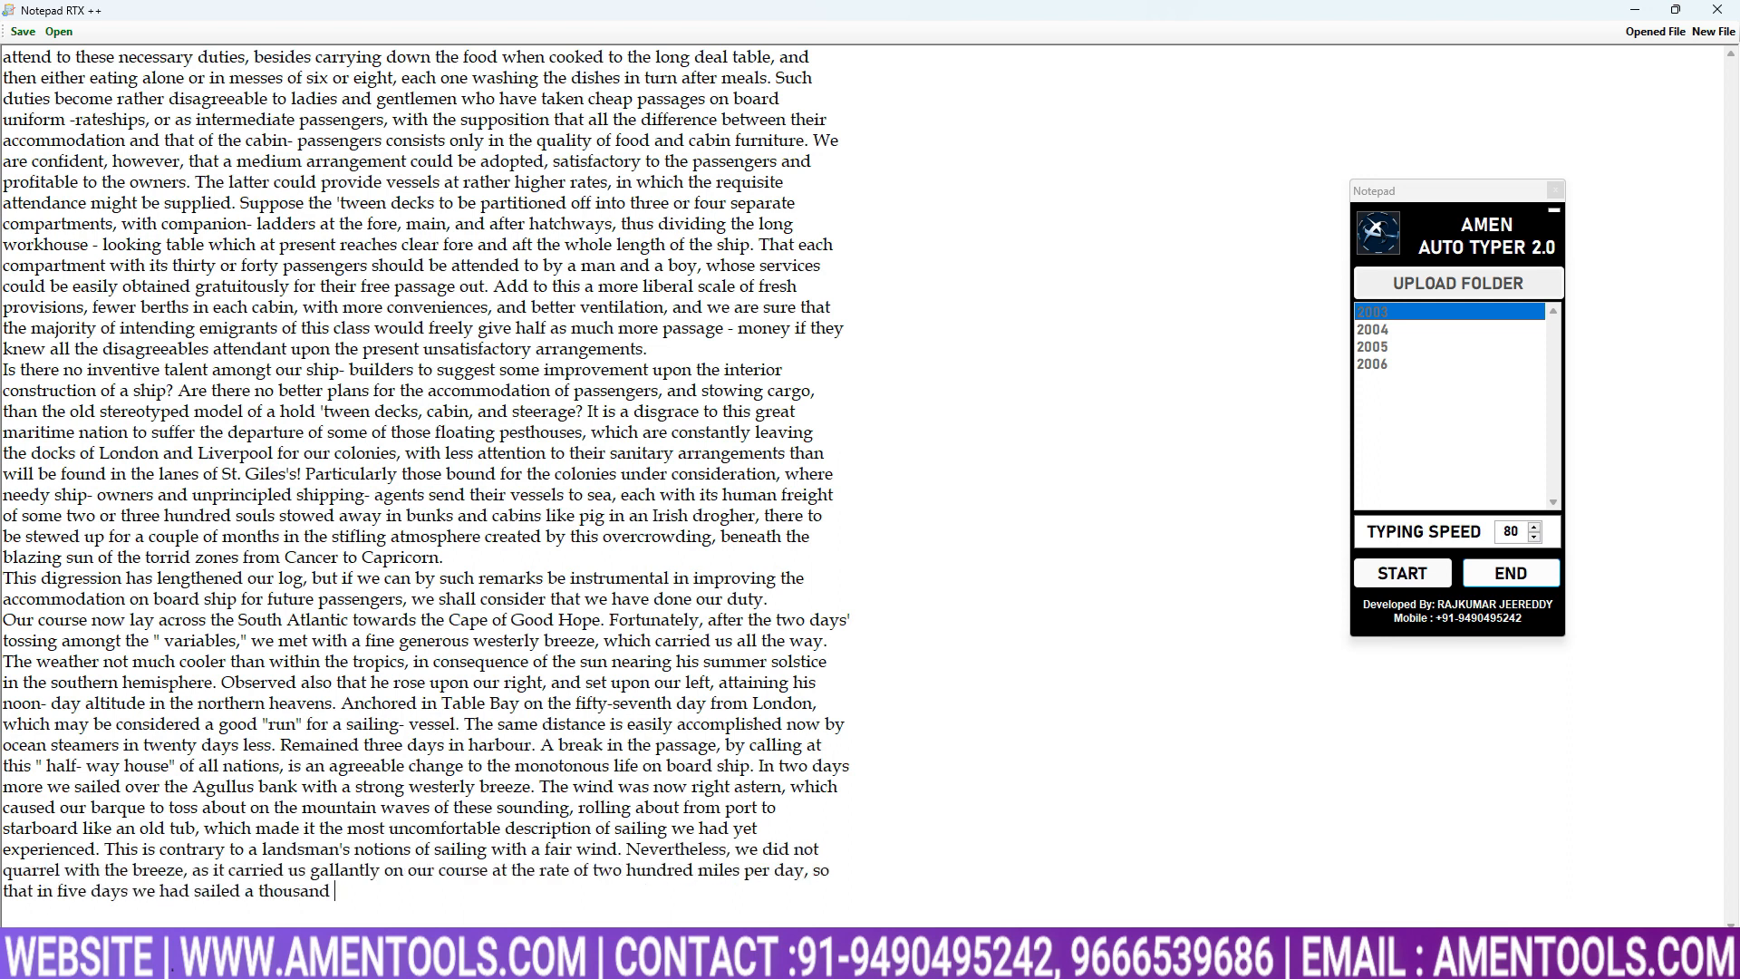
type("miles into the Indian Ocean, which bounds Australia on the west coast. Most vessels, in order to take advantage of these westerly winds, which prevail in the higher lat")
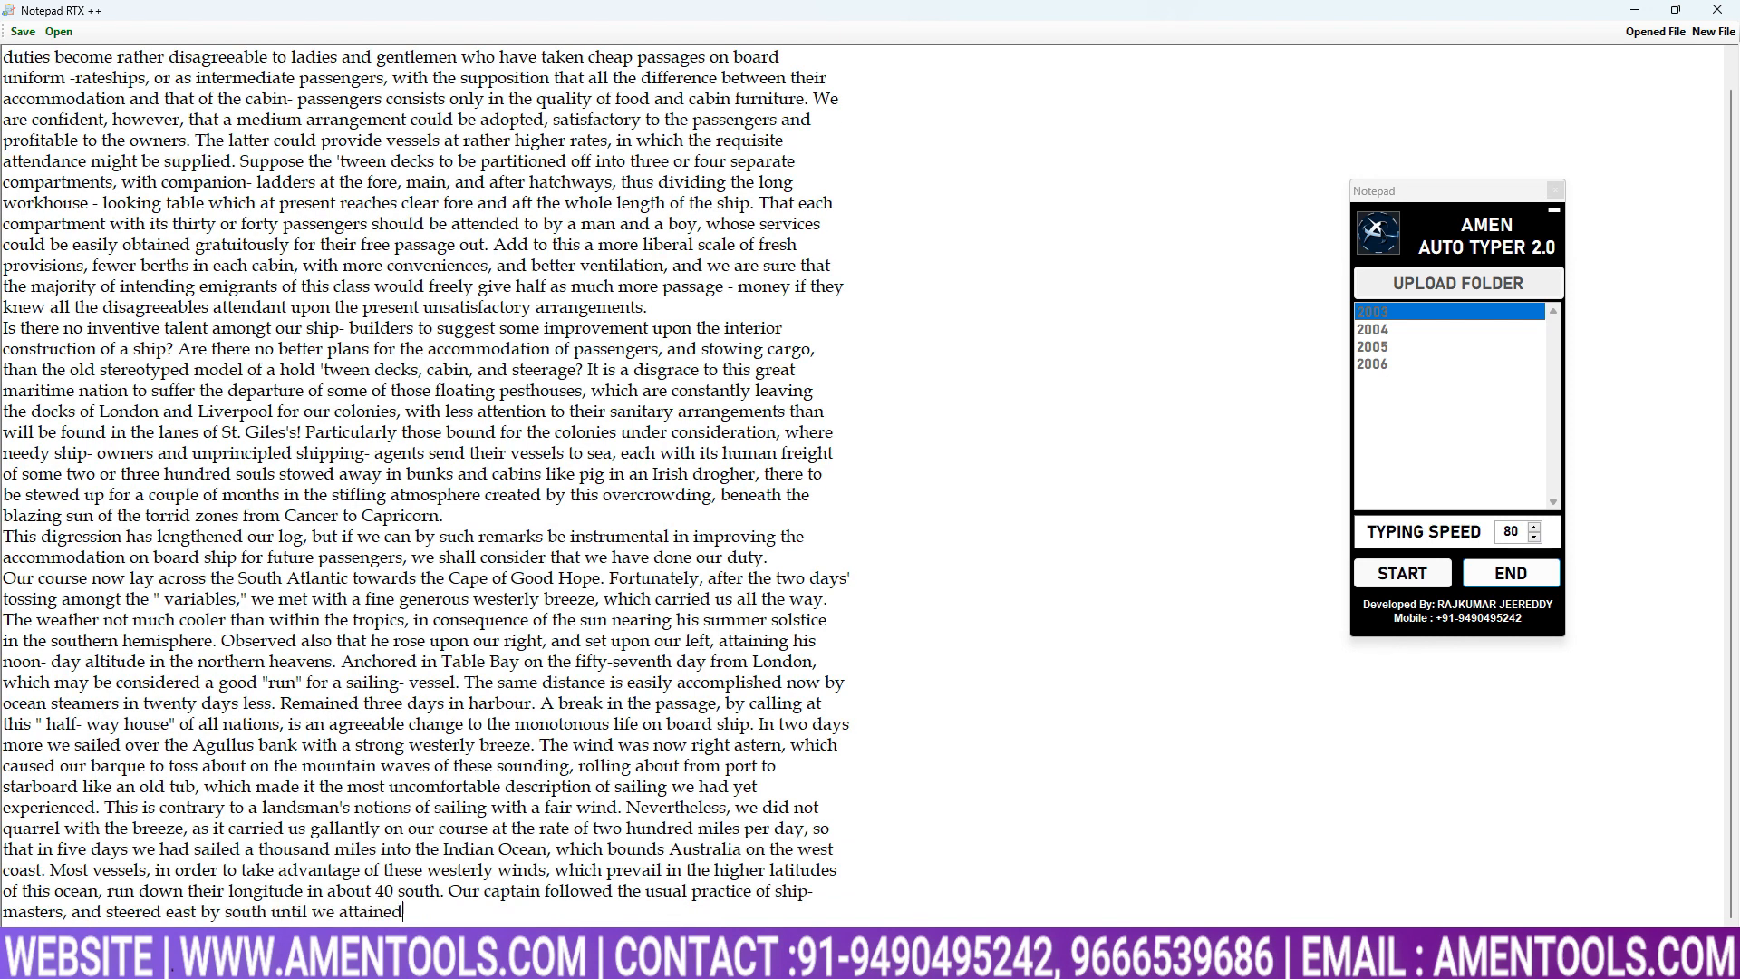
left_click(1401, 573)
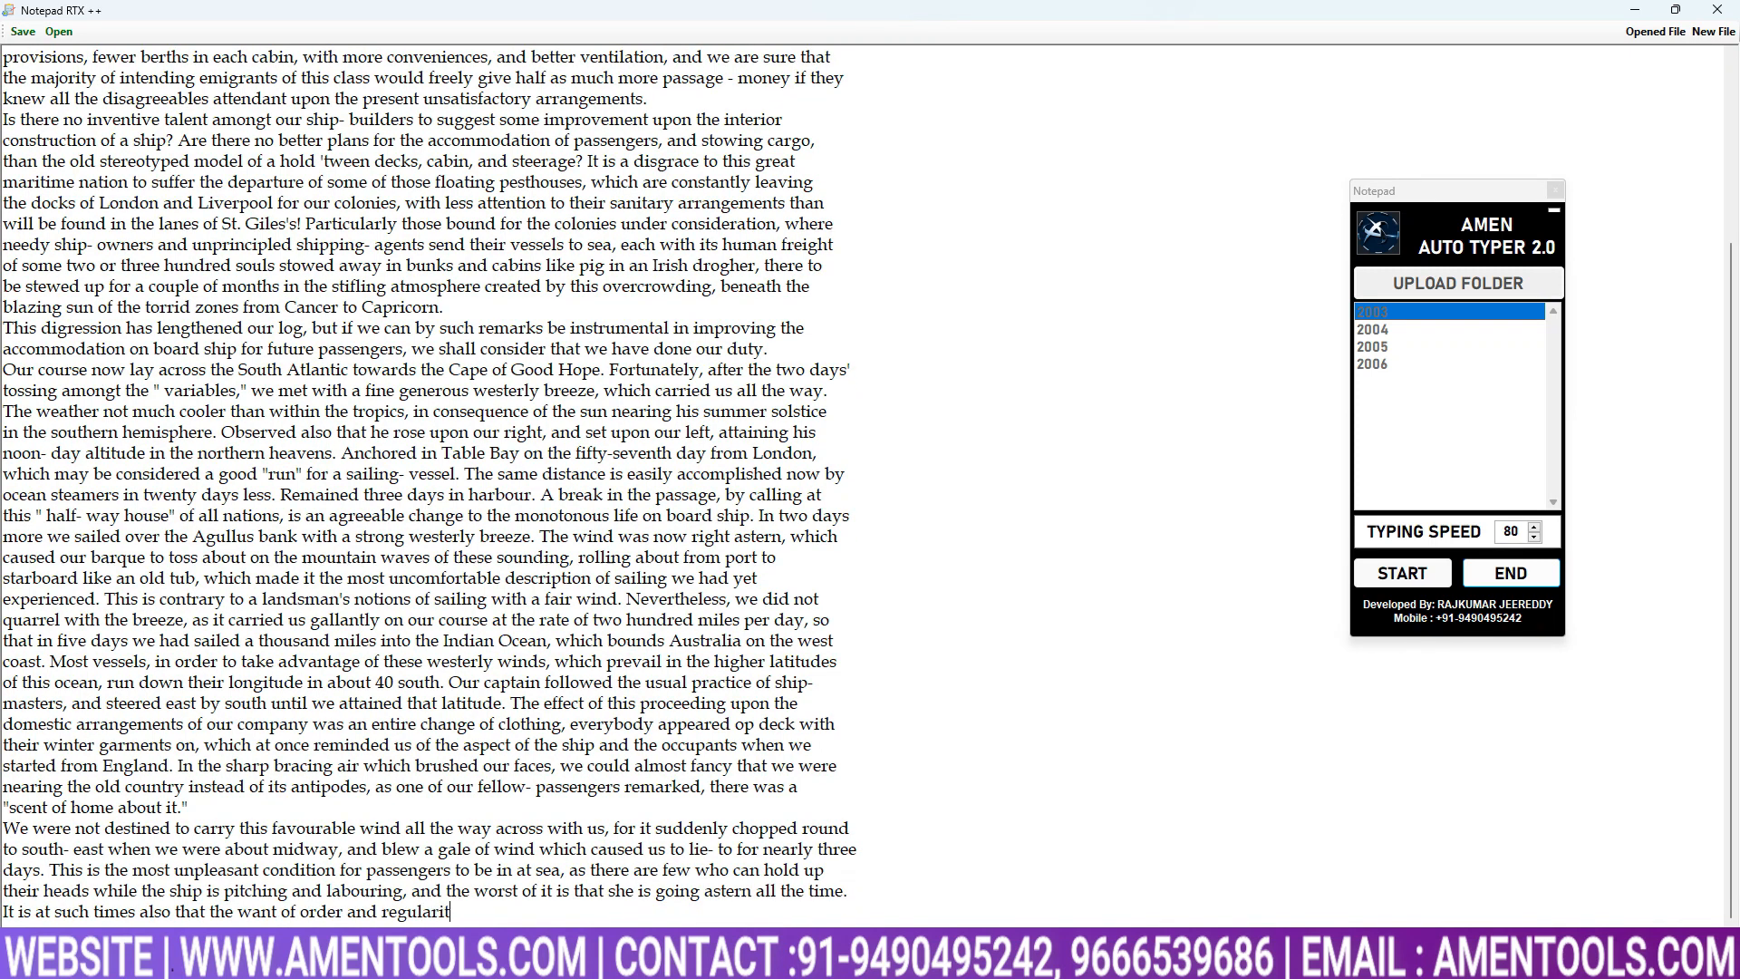
scroll("down", 3)
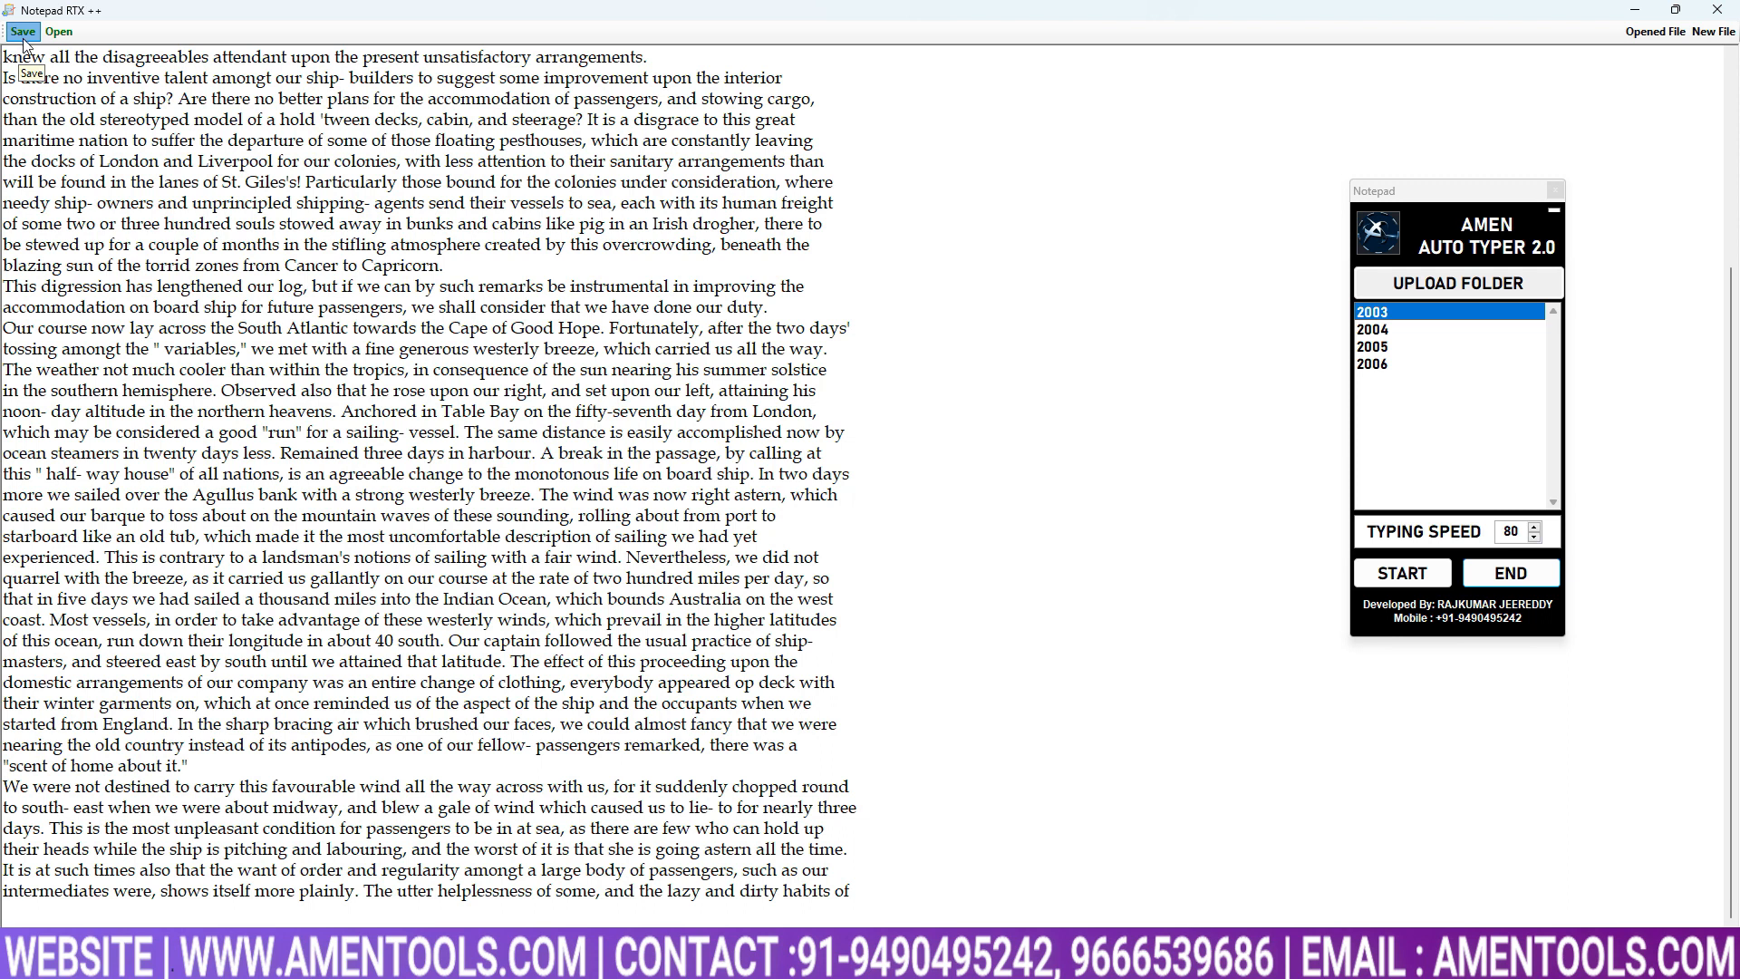
Save the typed document as 2003.rtx on the Desktop.
left_click(22, 31)
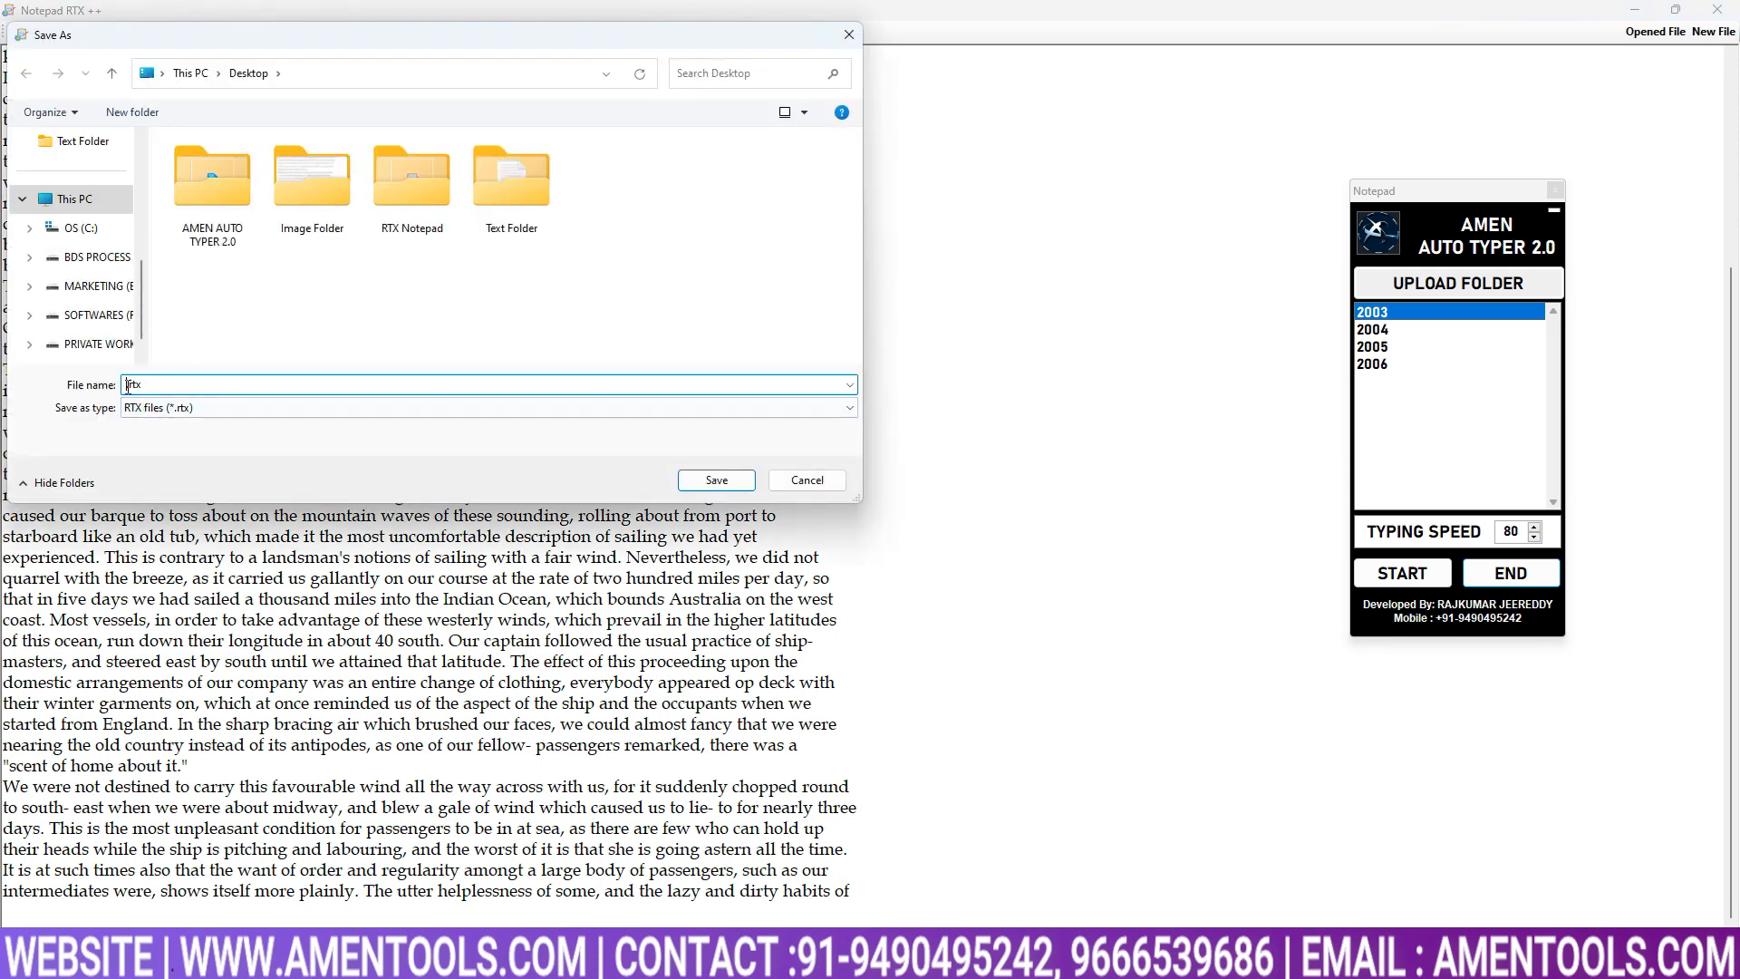
type("2003")
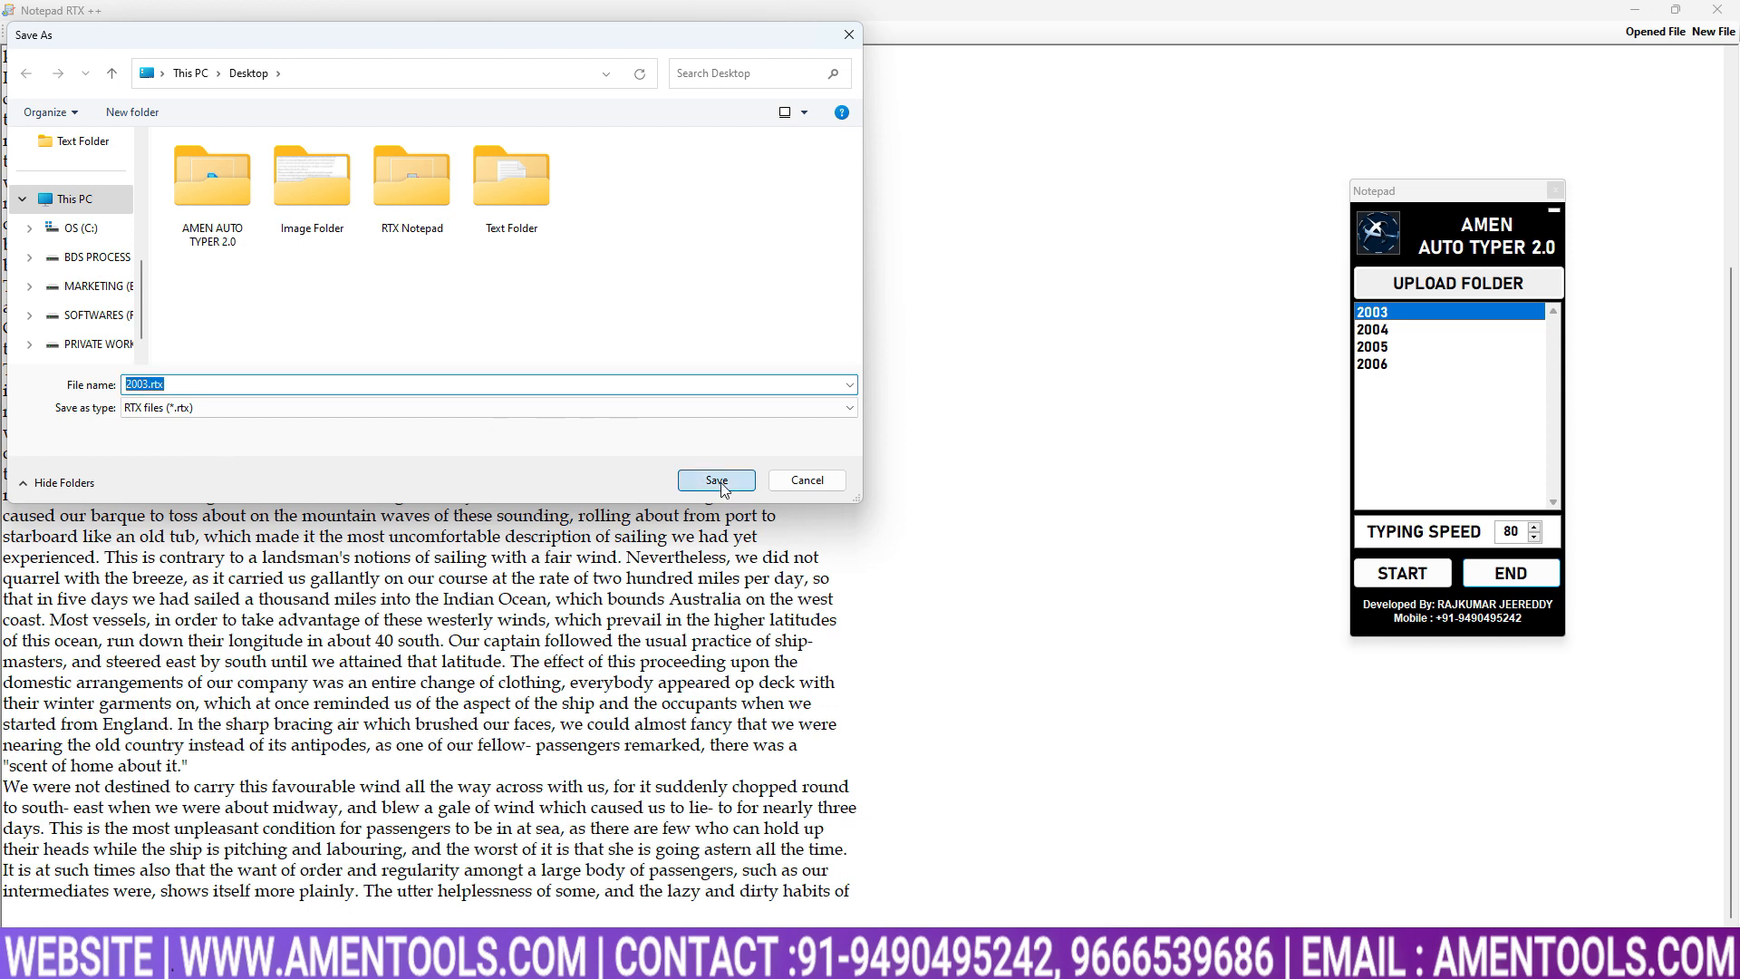
left_click(714, 479)
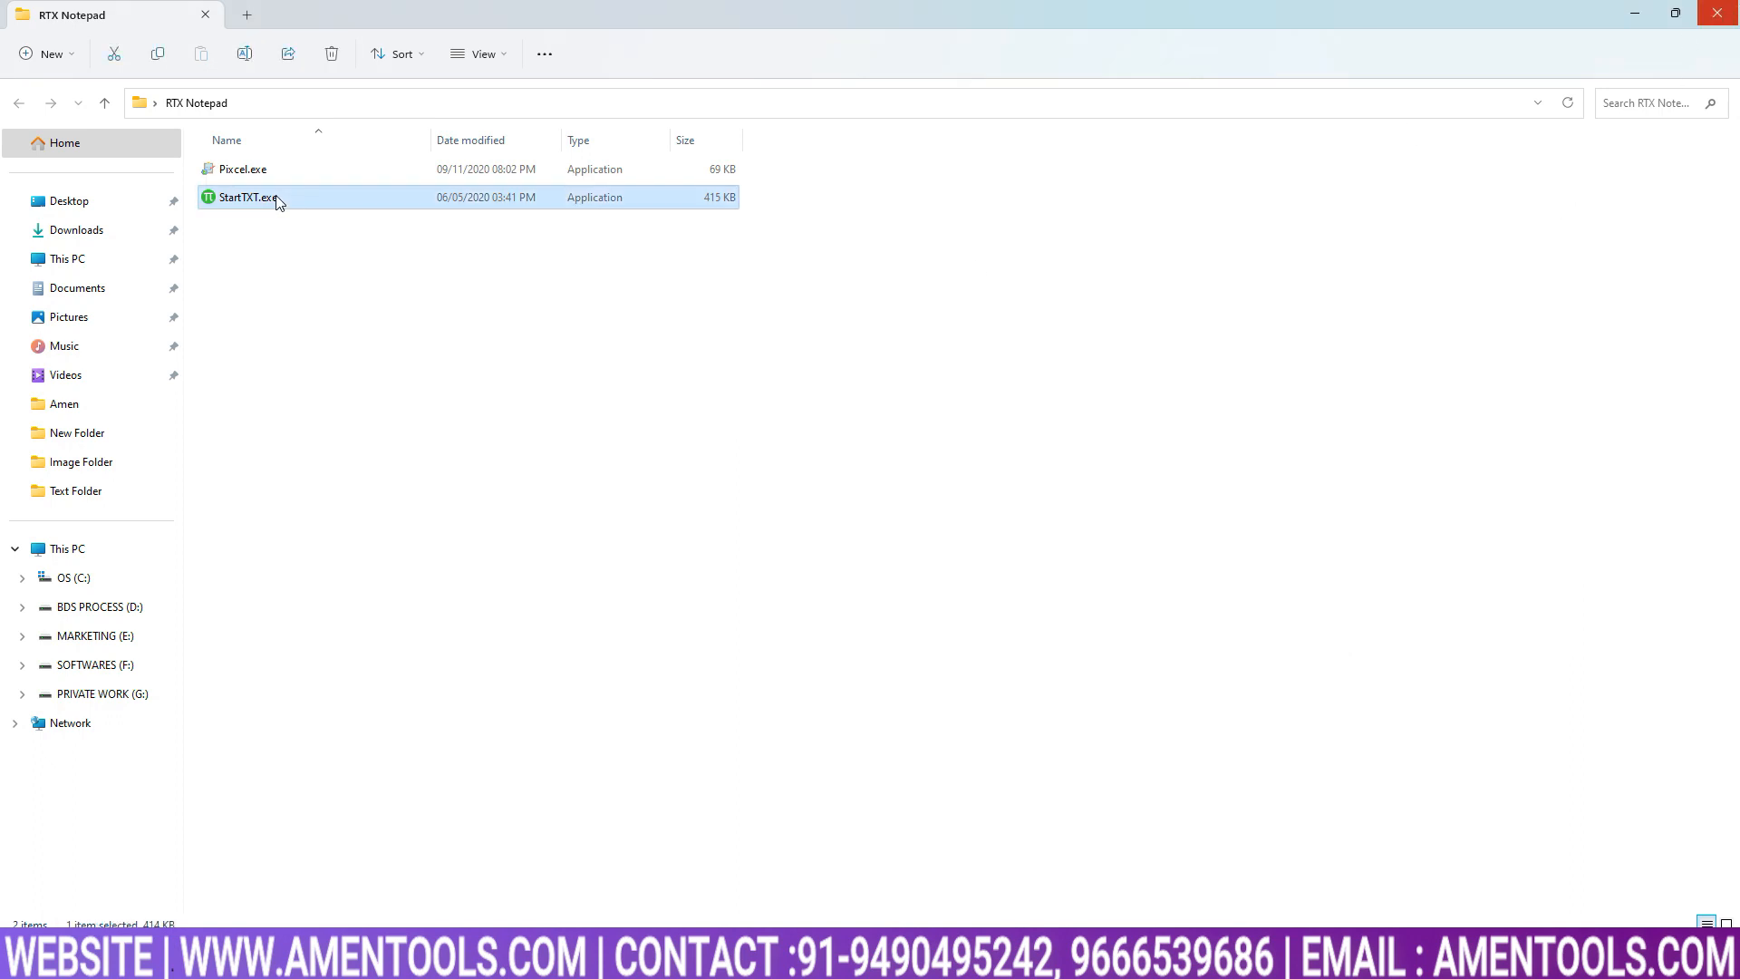
mouse_move(433, 371)
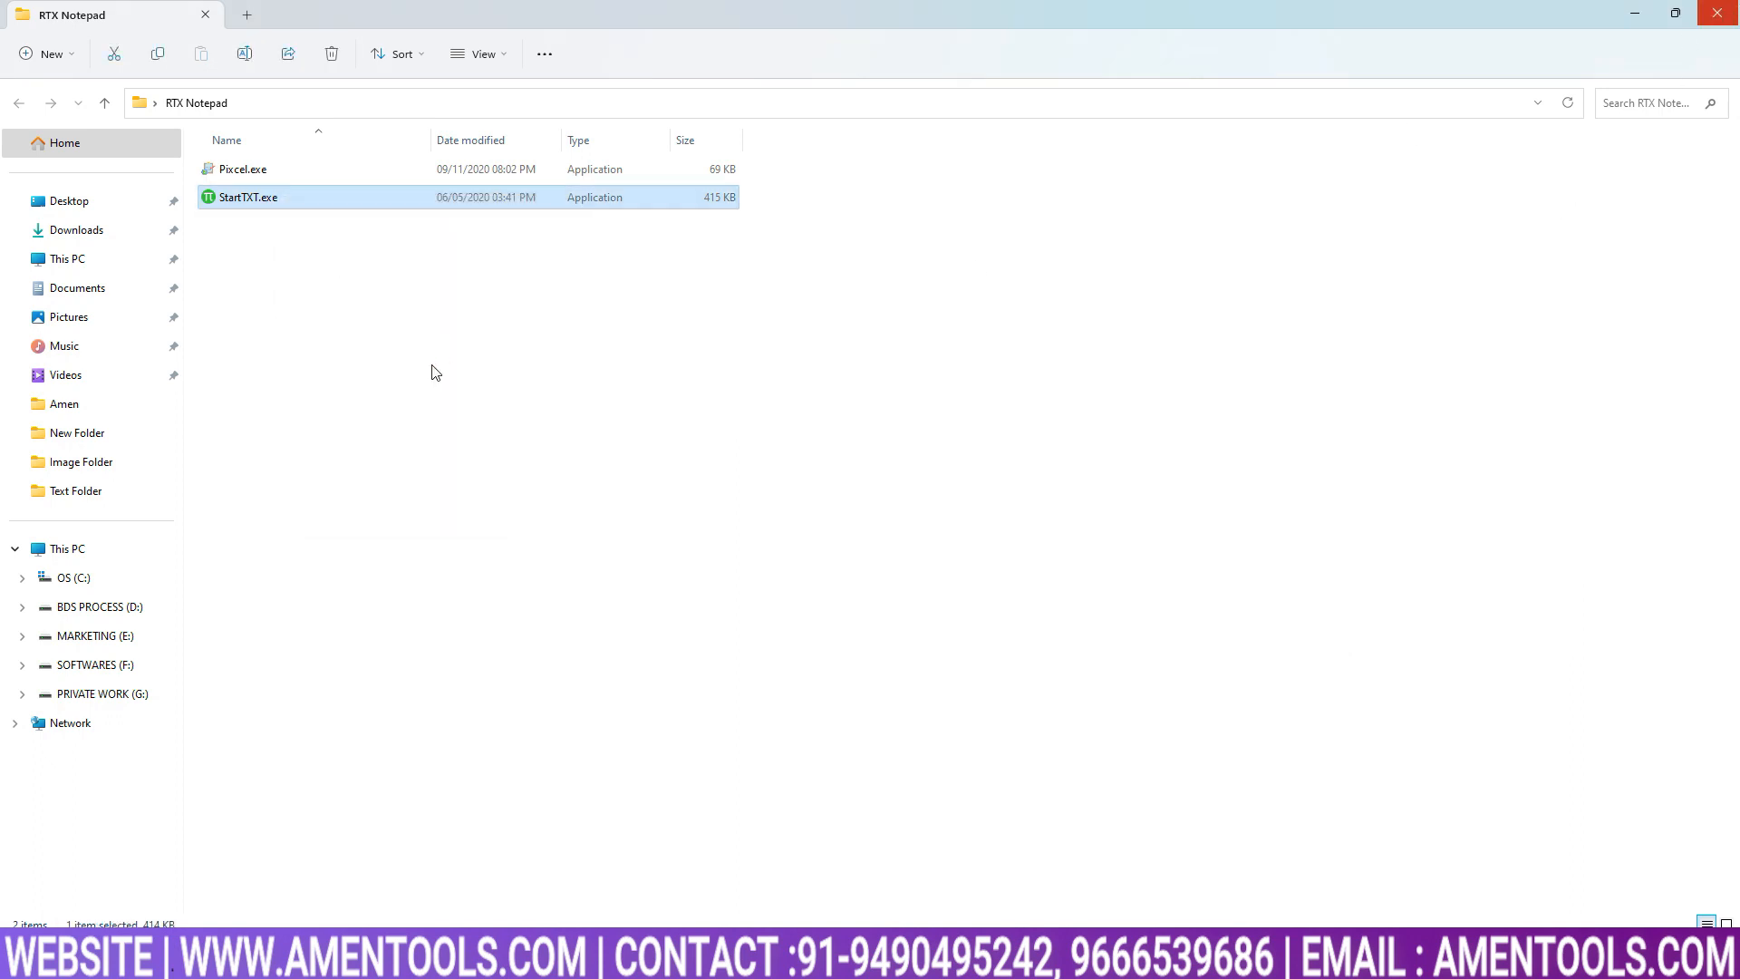
mouse_move(1073, 384)
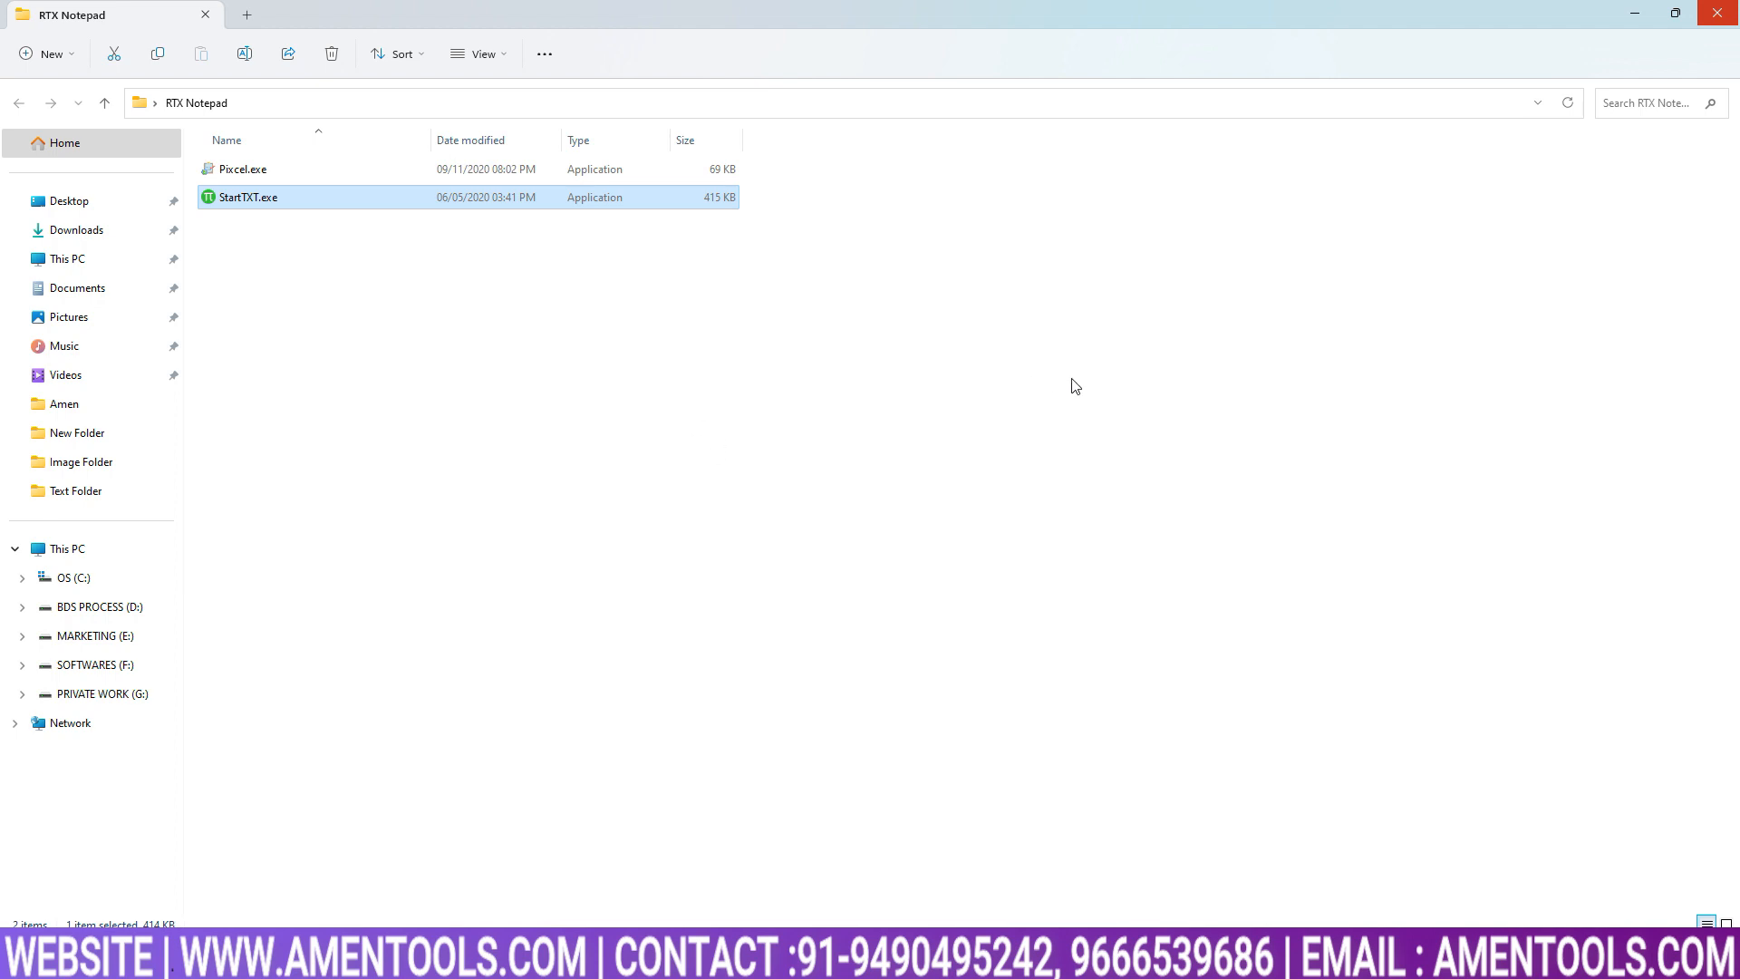
Start a fresh Notepad RTX++ window from StartTXT.exe and maximize it.
double_click(246, 196)
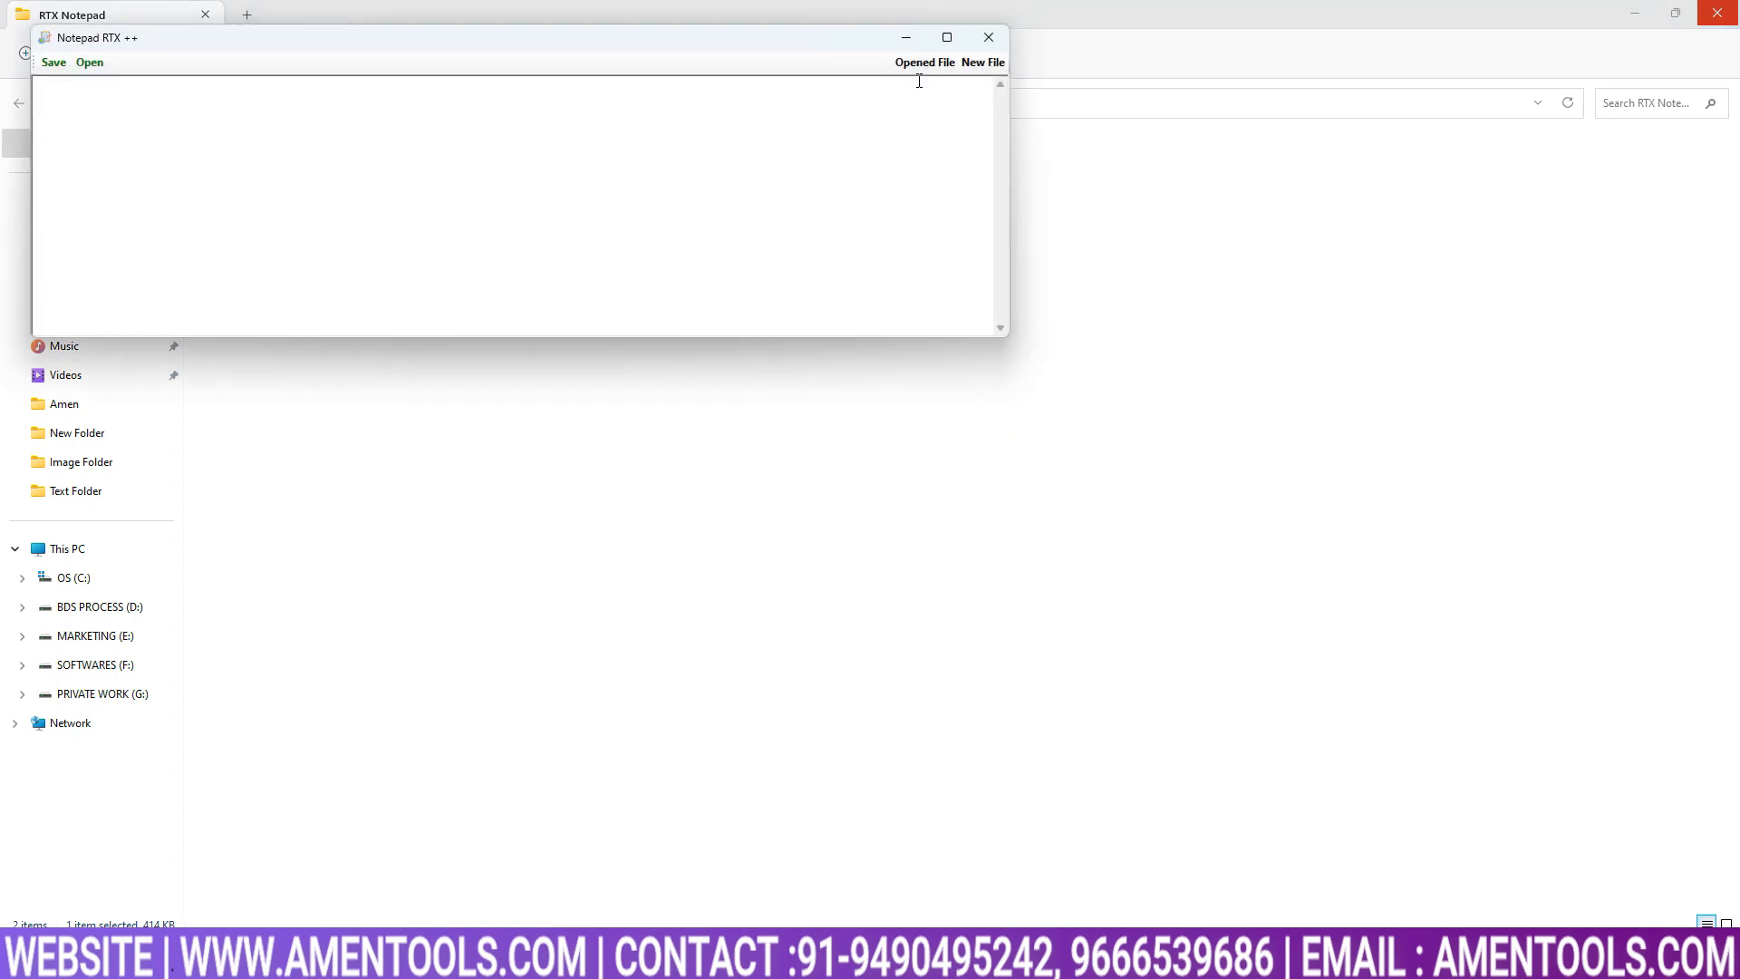
left_click(947, 36)
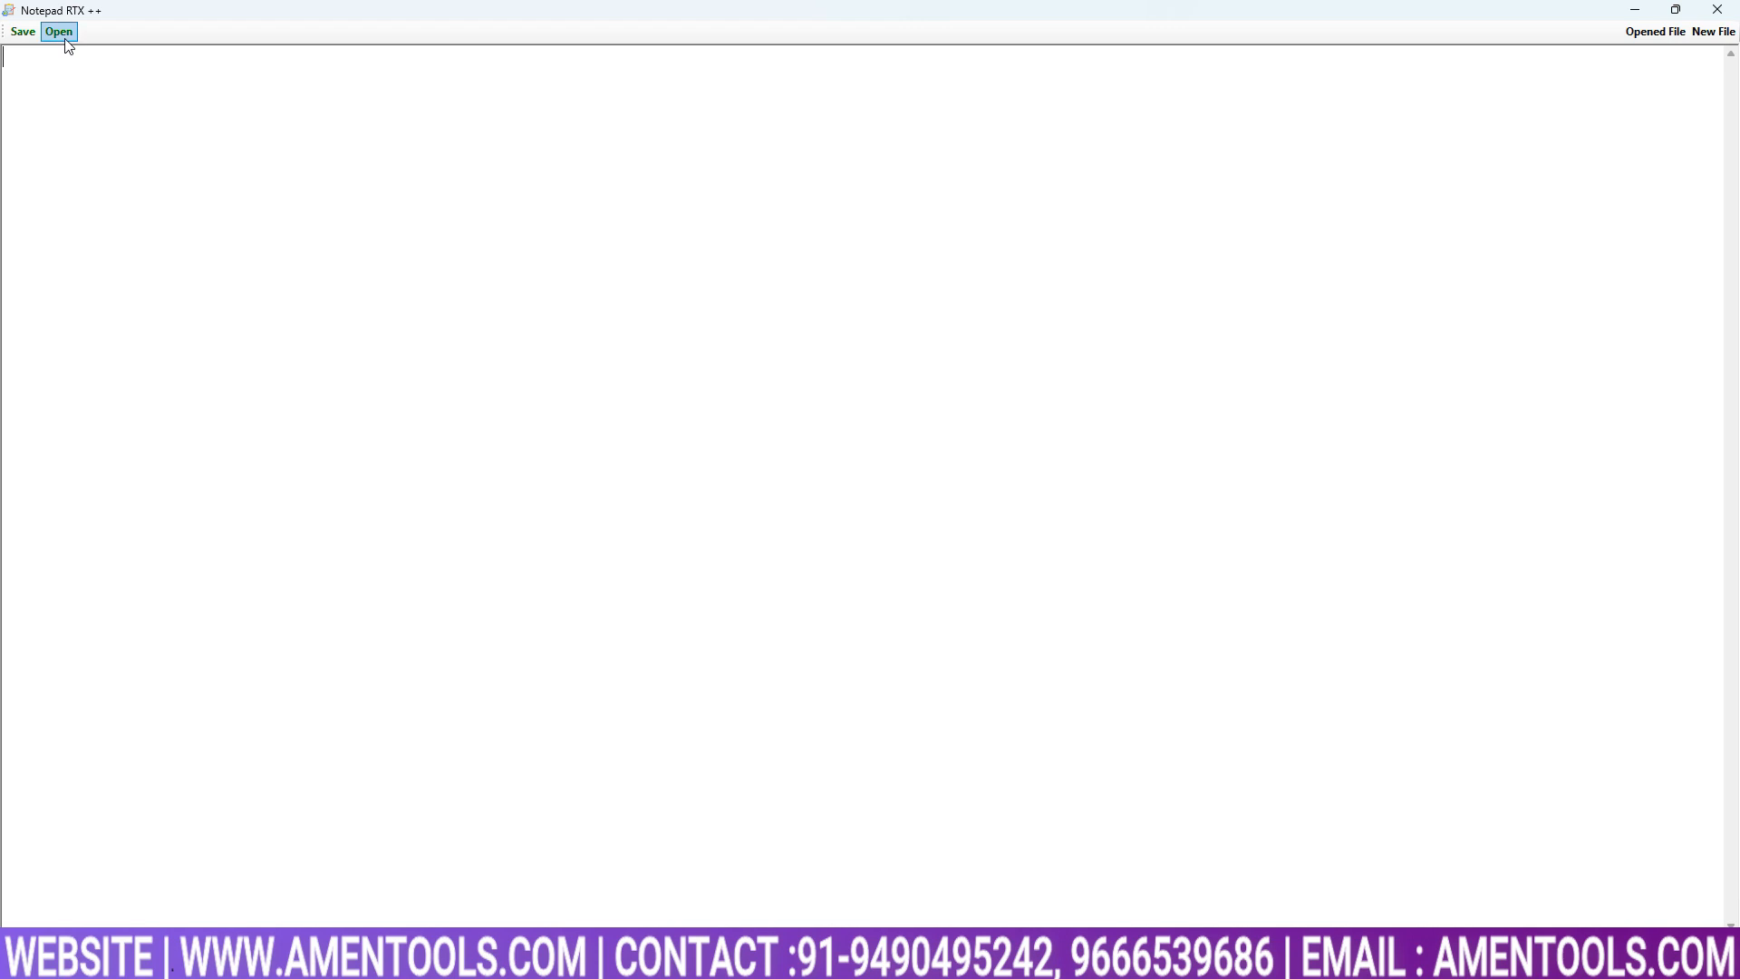
Reopen 2003.rtx from the Desktop and scroll through the loaded text.
left_click(58, 31)
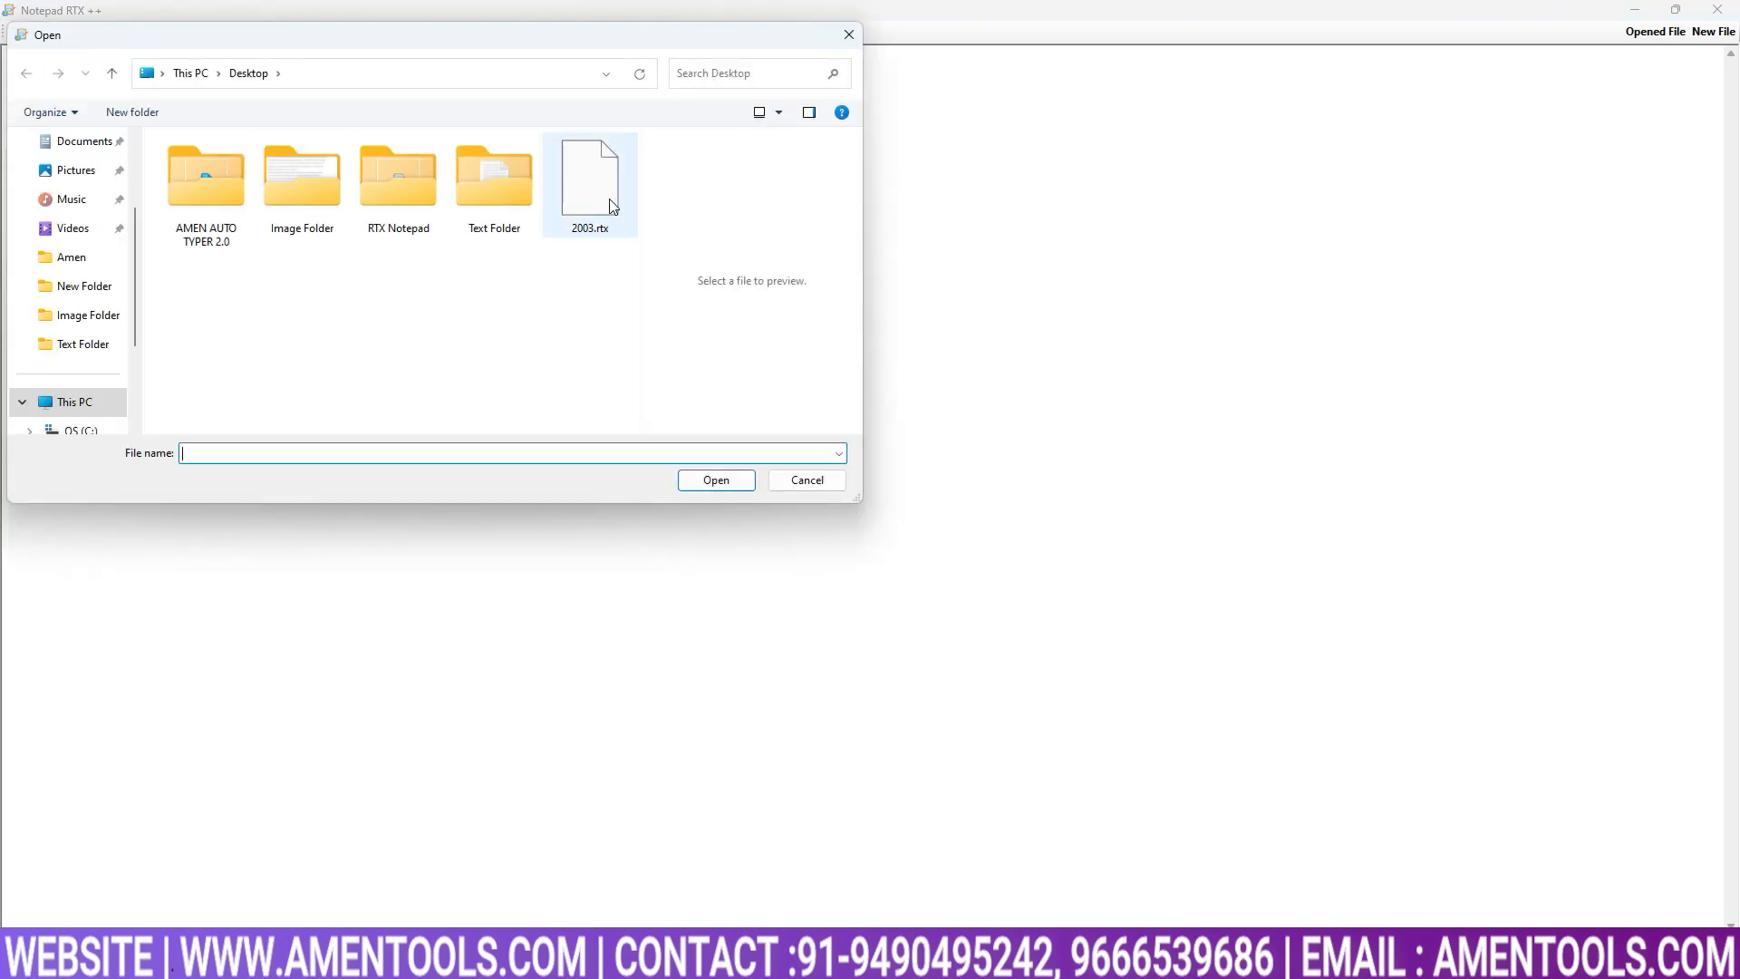
double_click(590, 178)
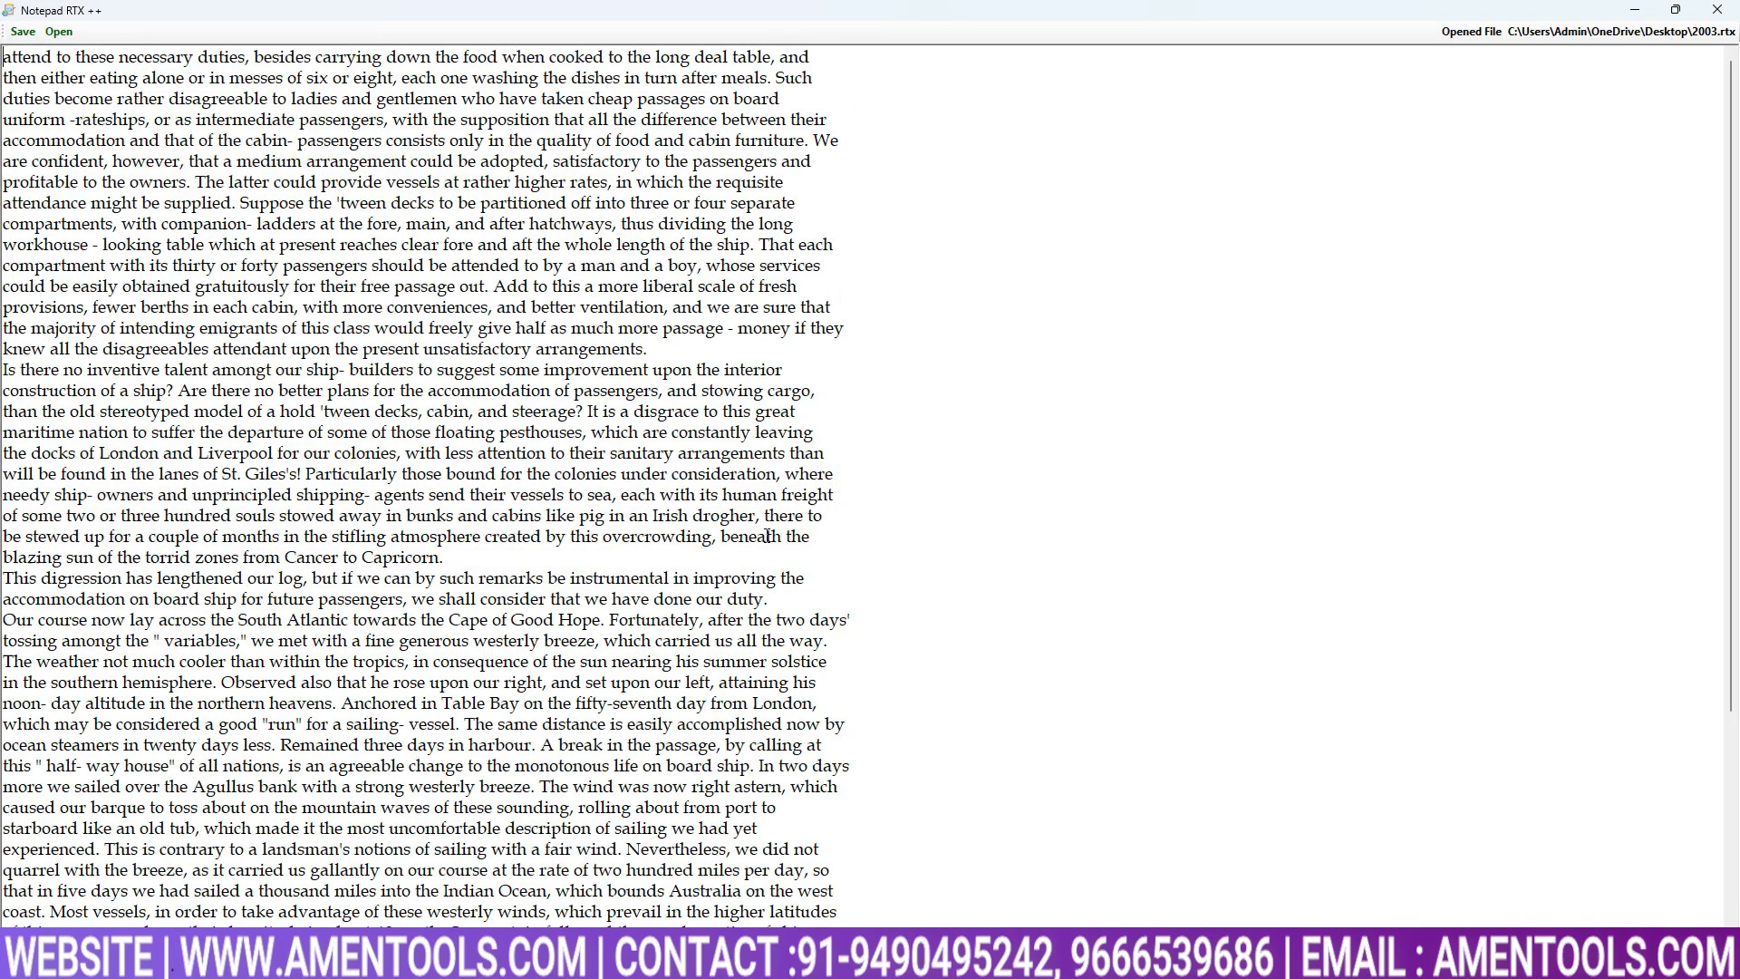
scroll("down", 3)
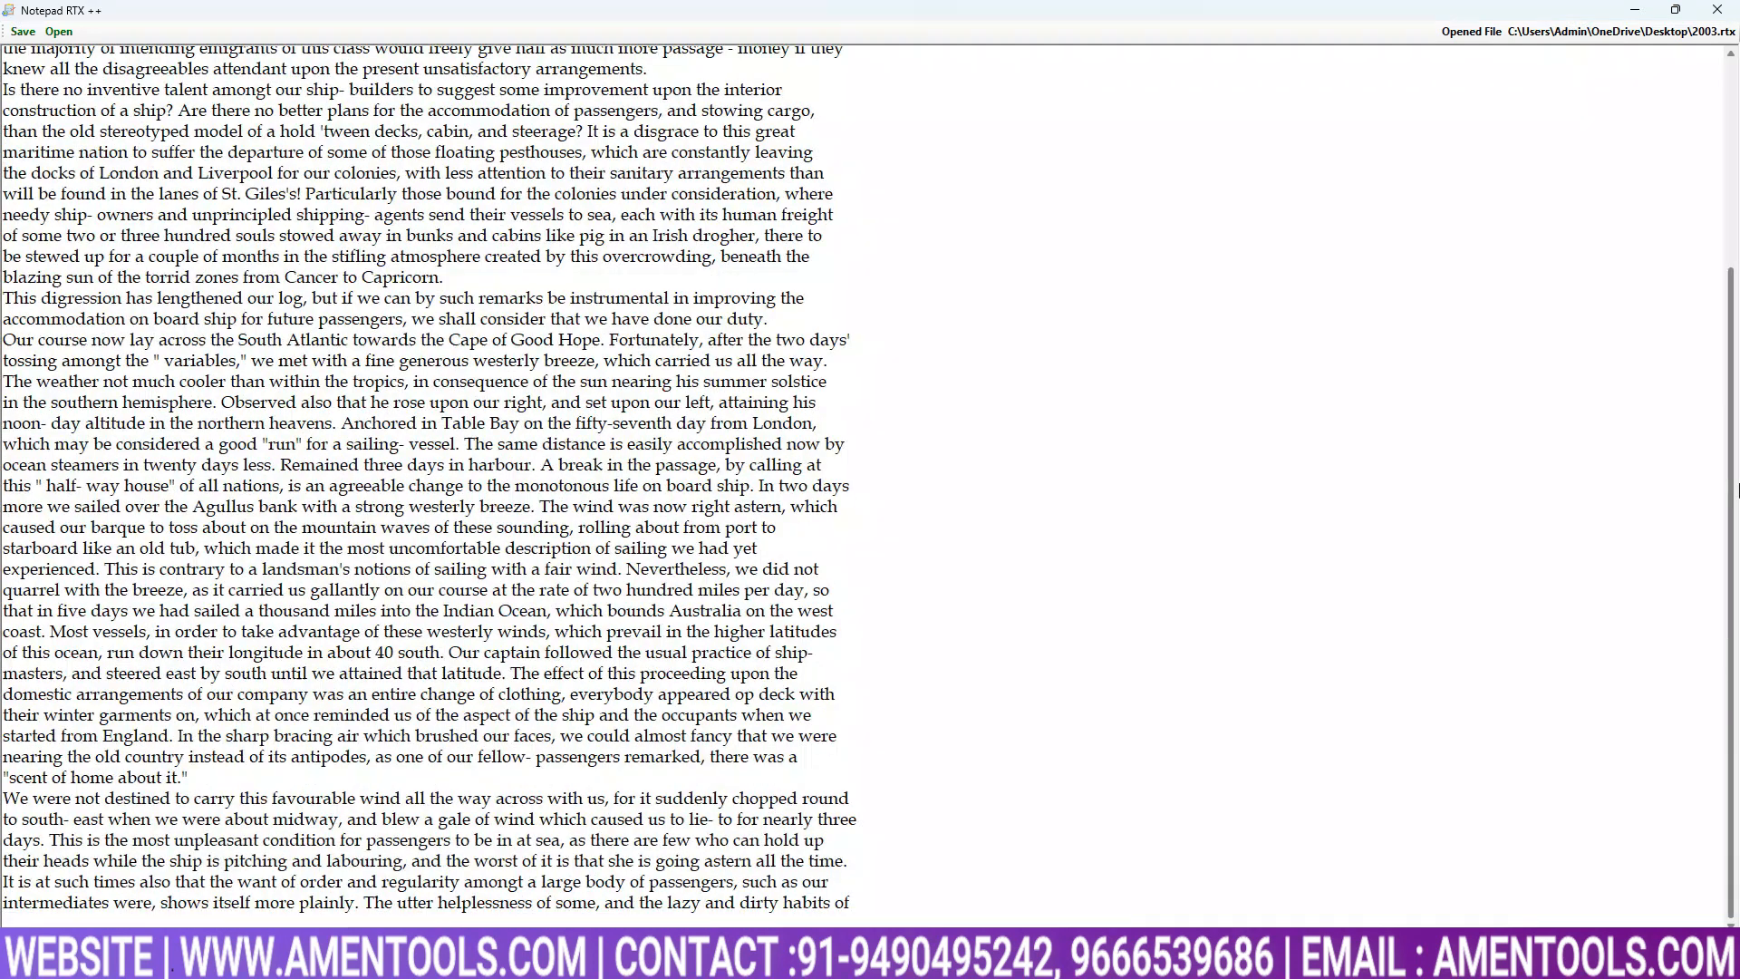